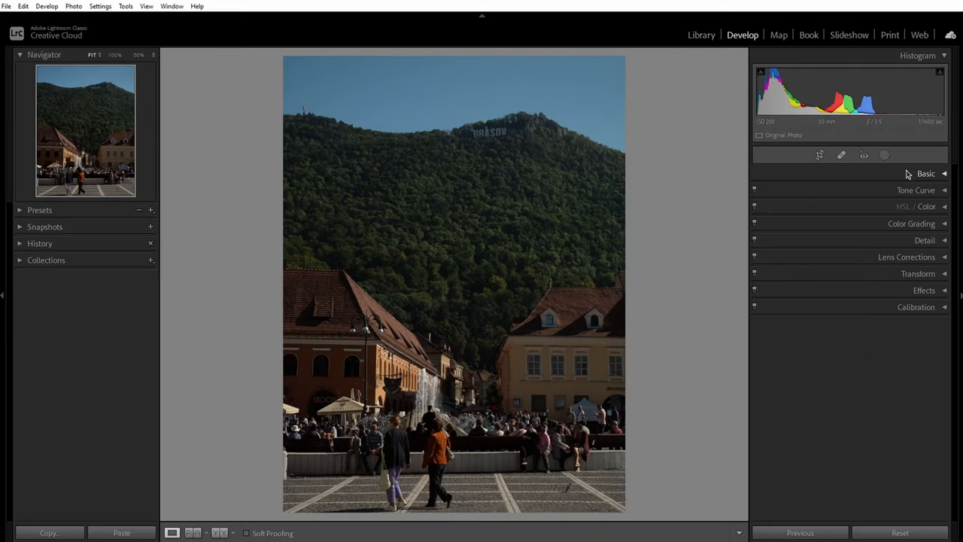
# Step: Expand the Basic panel and open the profile browser to pick Adobe Neutral
pyautogui.click(926, 173)
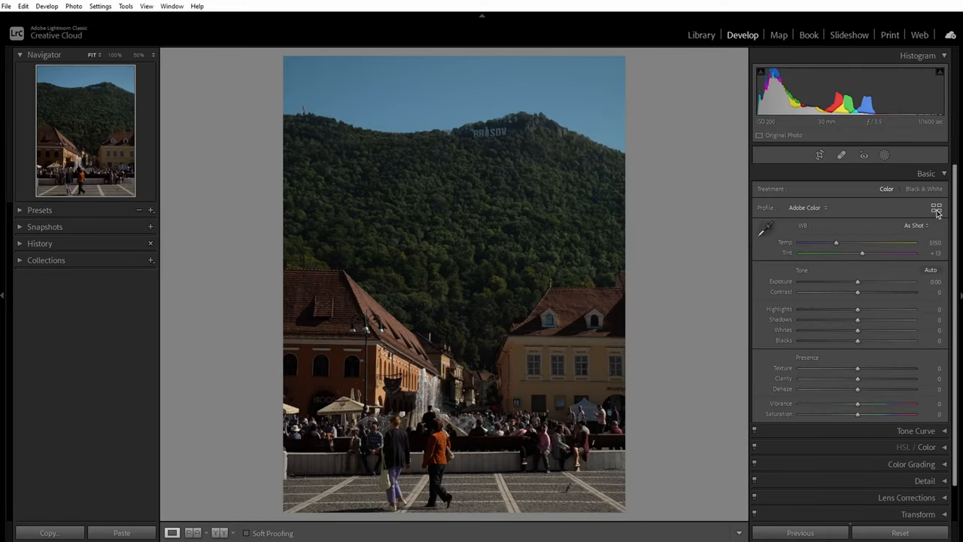
pyautogui.click(937, 208)
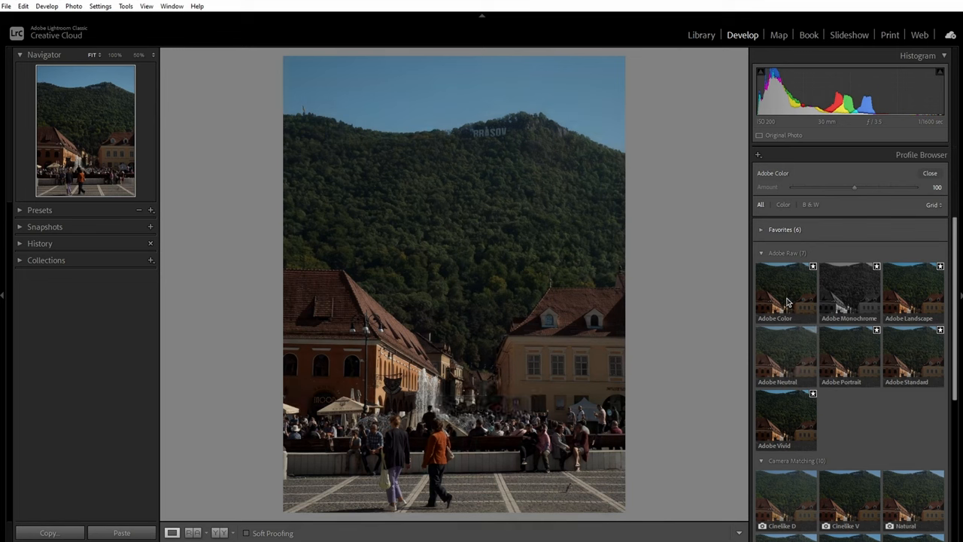
pyautogui.moveTo(786, 354)
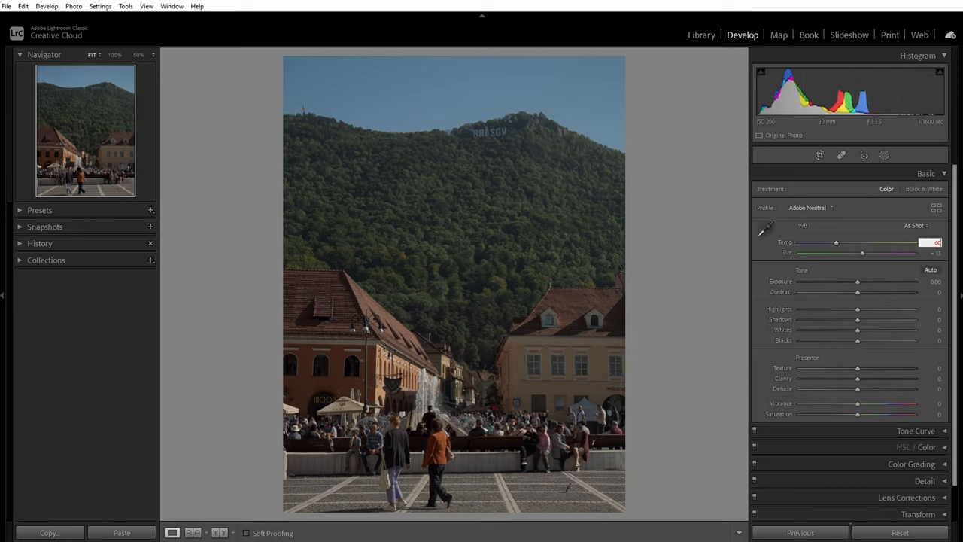
# Step: Set Temp 6000, Contrast +33, Highlights +31, Shadows +73, Whites −41, Blacks +49
pyautogui.moveTo(850, 243); pyautogui.dragTo(845, 243)
pyautogui.write('6000')
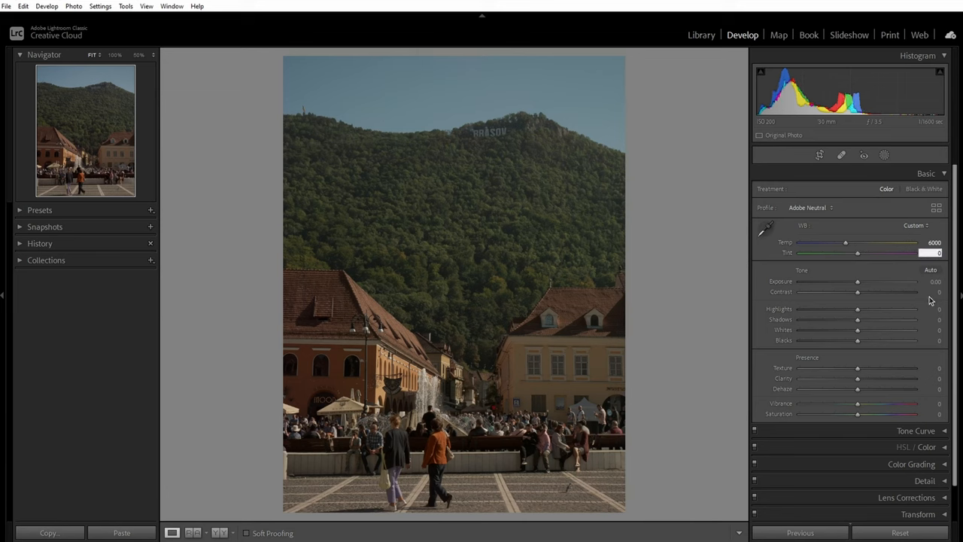
pyautogui.moveTo(857, 292); pyautogui.dragTo(877, 291)
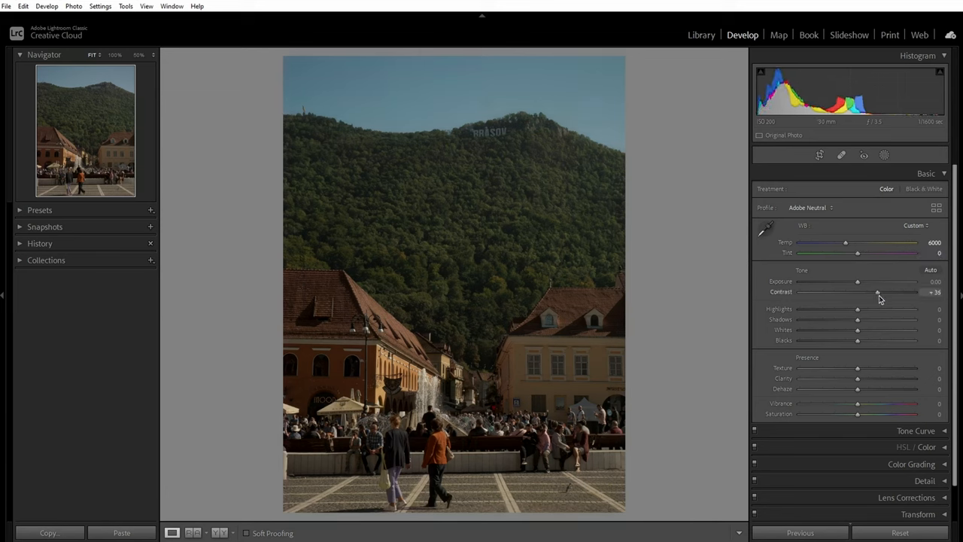
pyautogui.moveTo(857, 309); pyautogui.dragTo(873, 309)
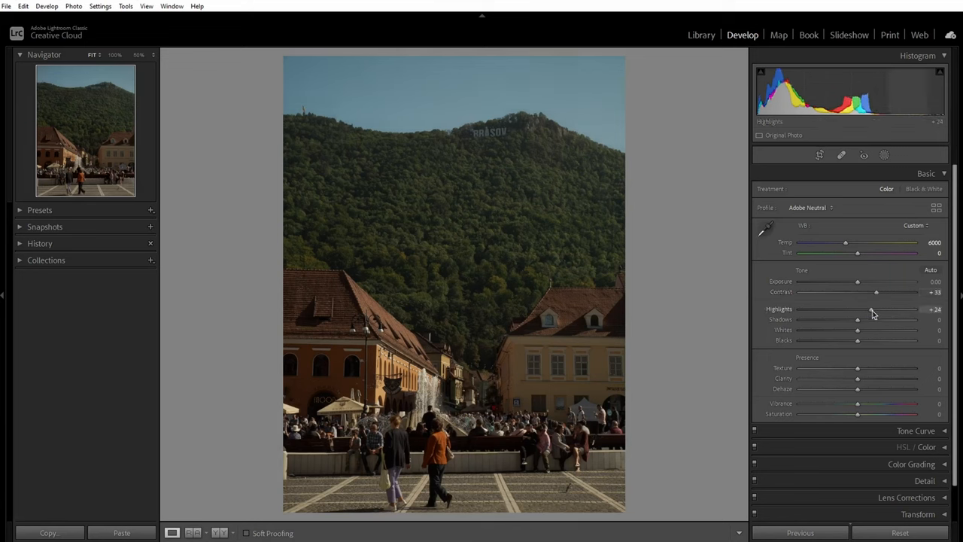
pyautogui.moveTo(857, 319); pyautogui.dragTo(898, 319)
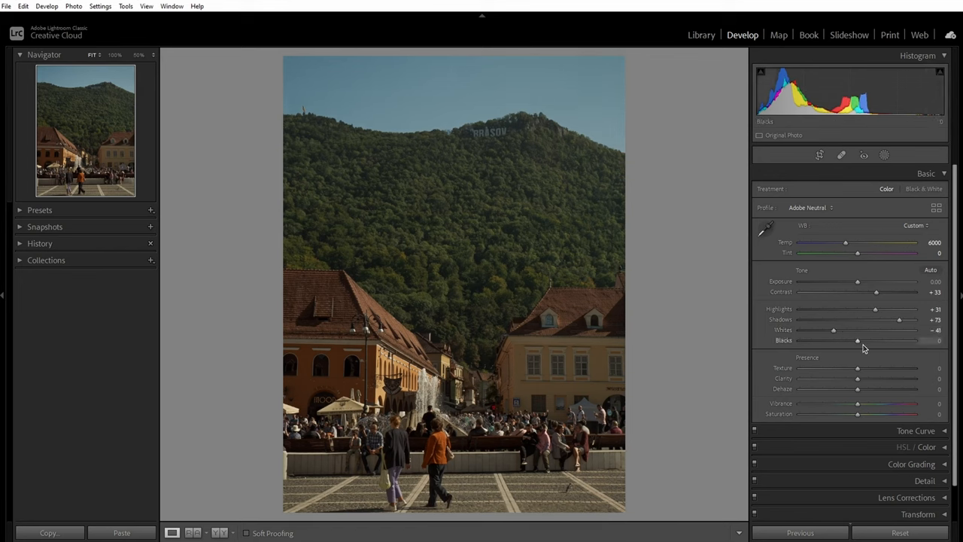
pyautogui.moveTo(834, 340); pyautogui.dragTo(885, 339)
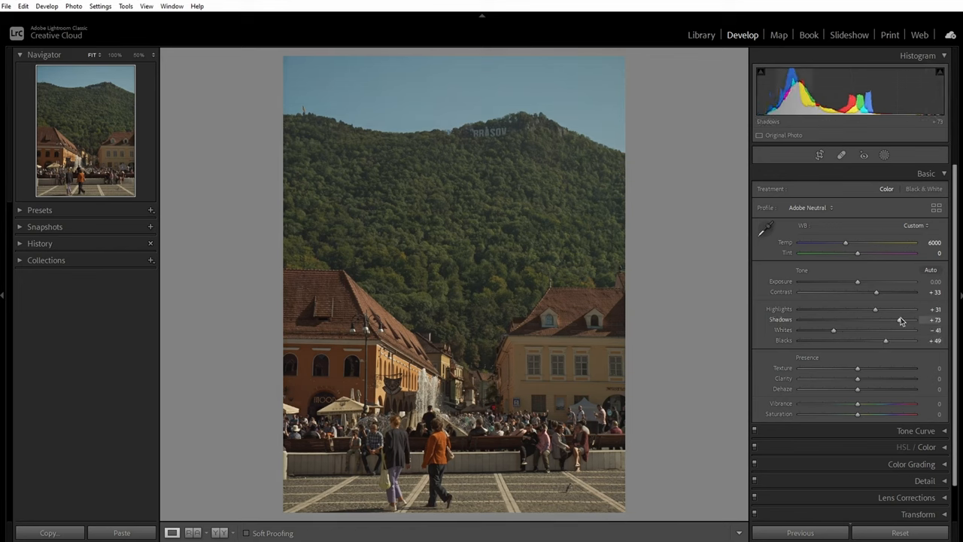
# Step: Set Texture +16, Clarity −14, Vibrance −11 and Saturation −12
pyautogui.moveTo(857, 368); pyautogui.dragTo(861, 368)
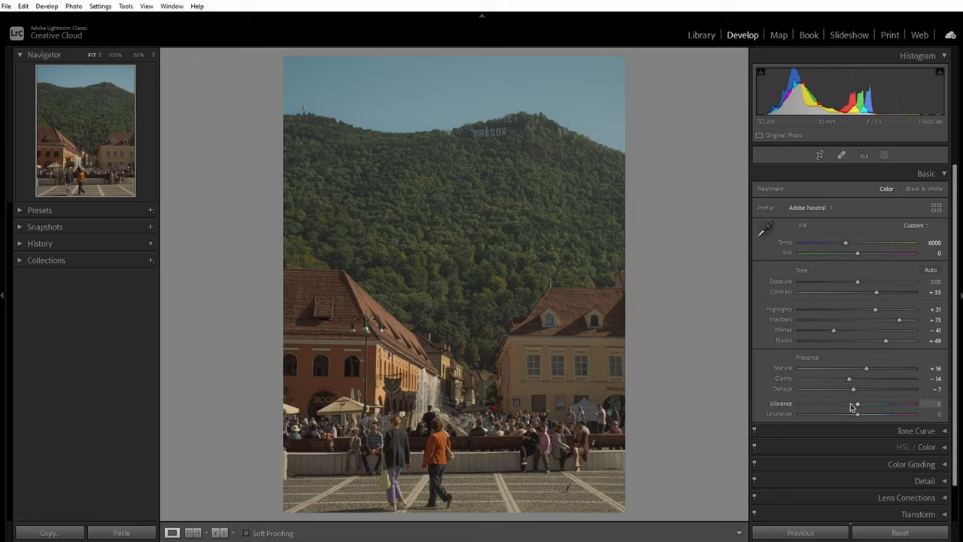
pyautogui.moveTo(856, 404); pyautogui.dragTo(854, 404)
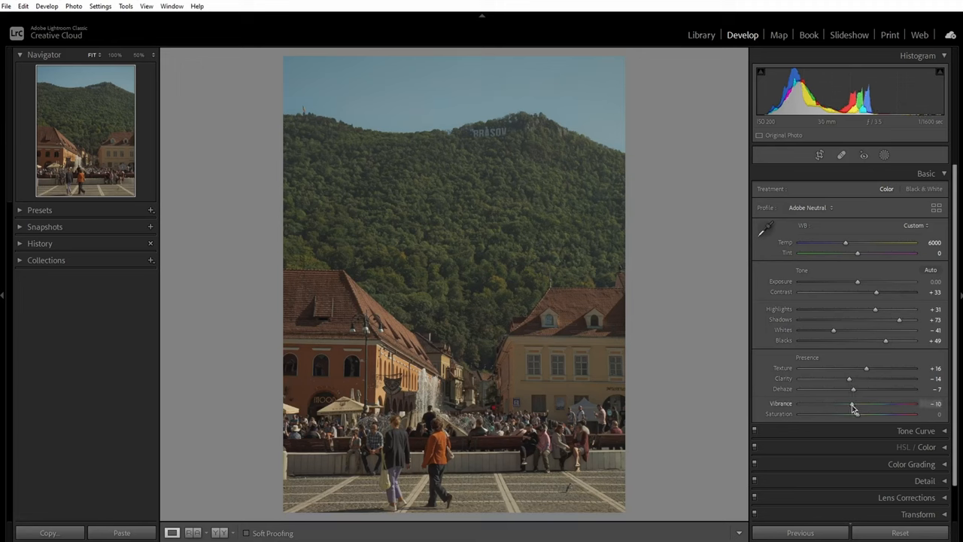
pyautogui.moveTo(851, 414); pyautogui.dragTo(851, 413)
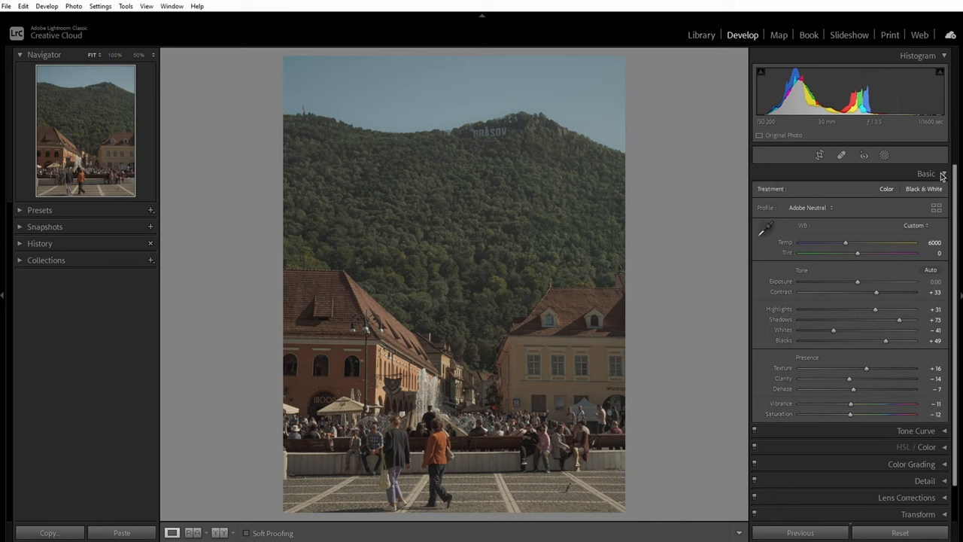
# Step: In Tone Curve, raise the black point, lift the midtones and shape the shadows with added points
pyautogui.click(927, 173)
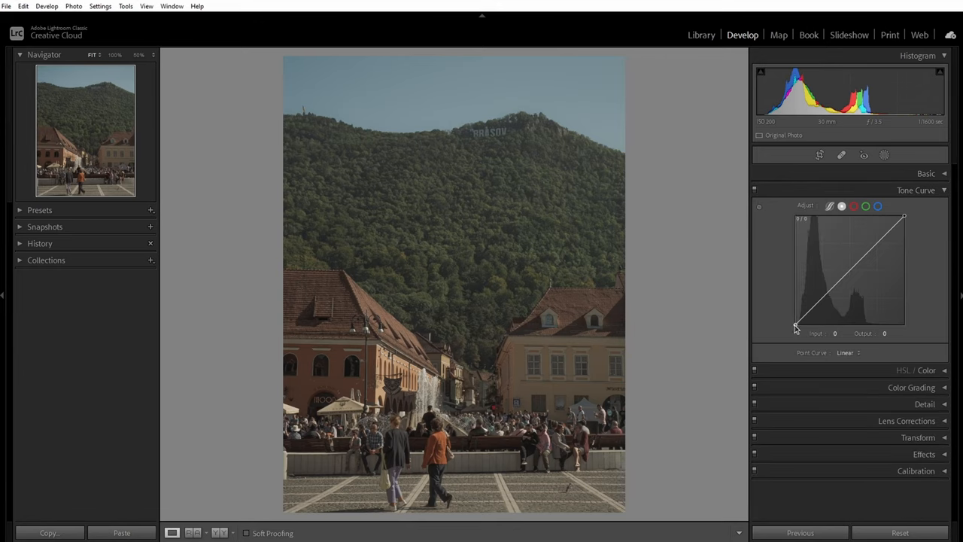
pyautogui.moveTo(796, 324); pyautogui.dragTo(796, 318)
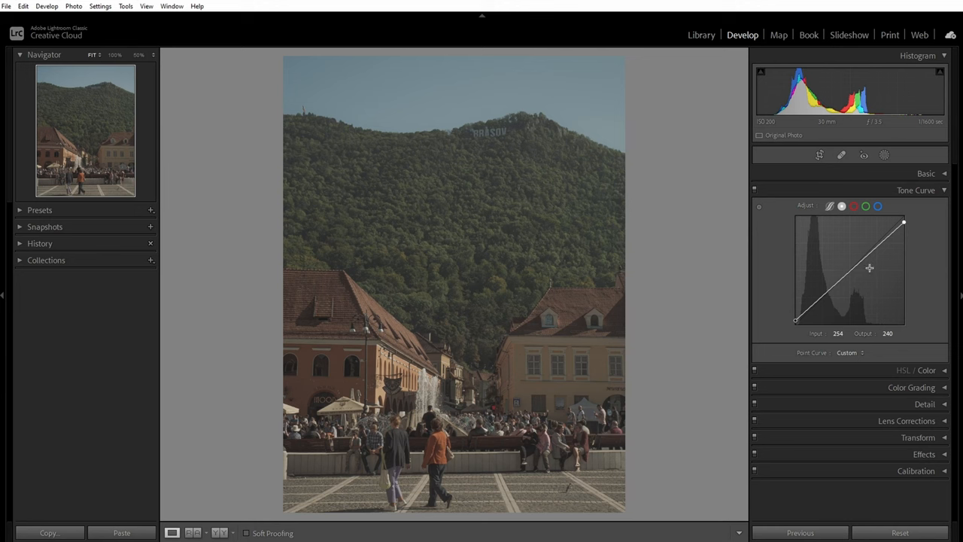
pyautogui.moveTo(869, 267); pyautogui.dragTo(850, 261)
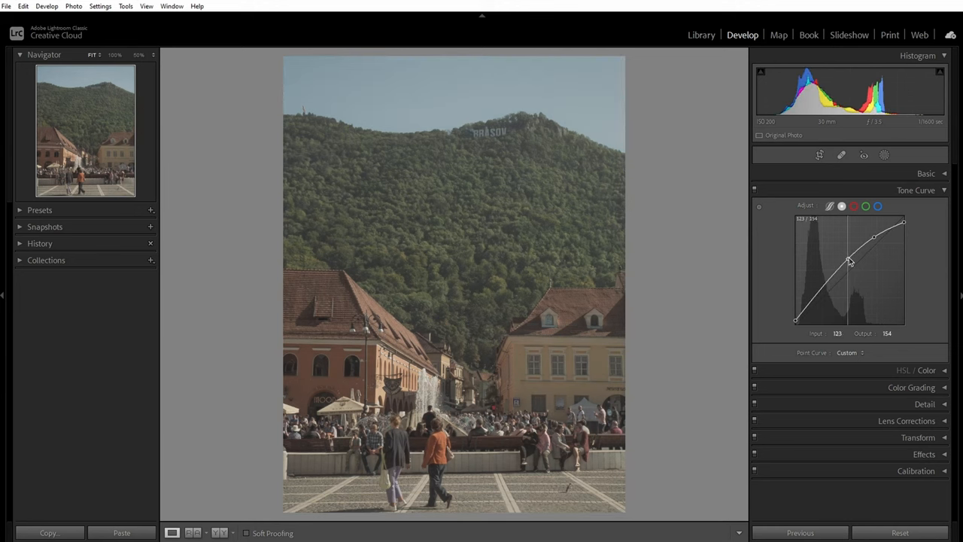
pyautogui.moveTo(850, 261); pyautogui.dragTo(826, 293)
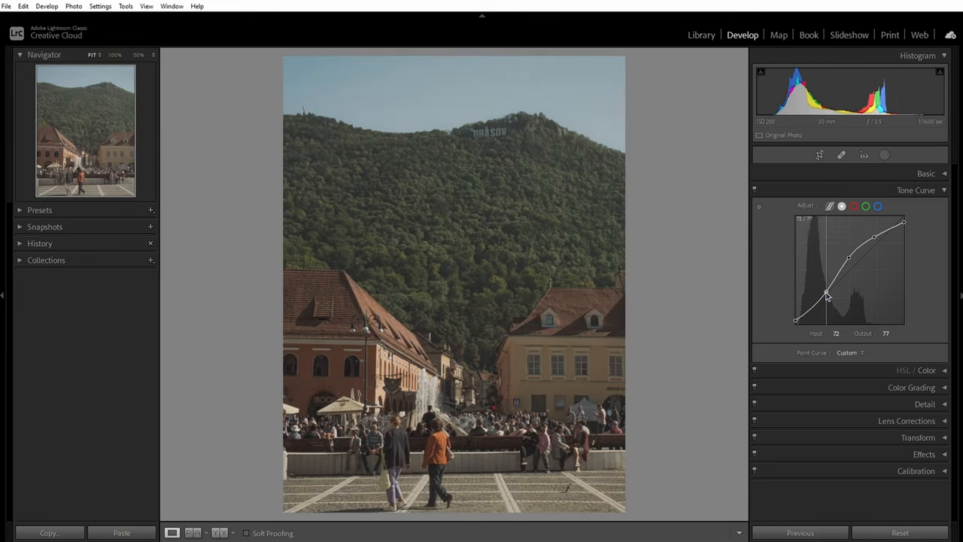
pyautogui.moveTo(826, 294); pyautogui.dragTo(808, 318)
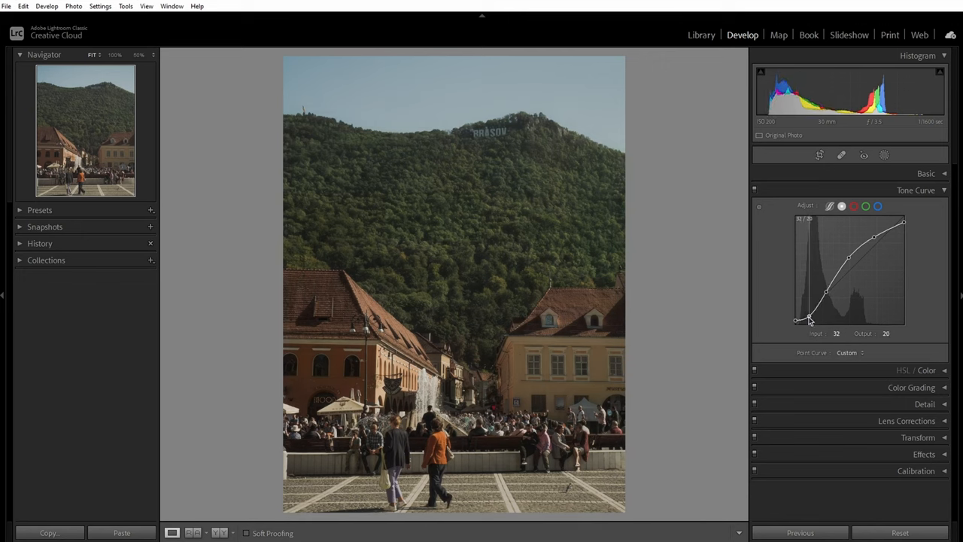
pyautogui.moveTo(805, 320); pyautogui.dragTo(824, 299)
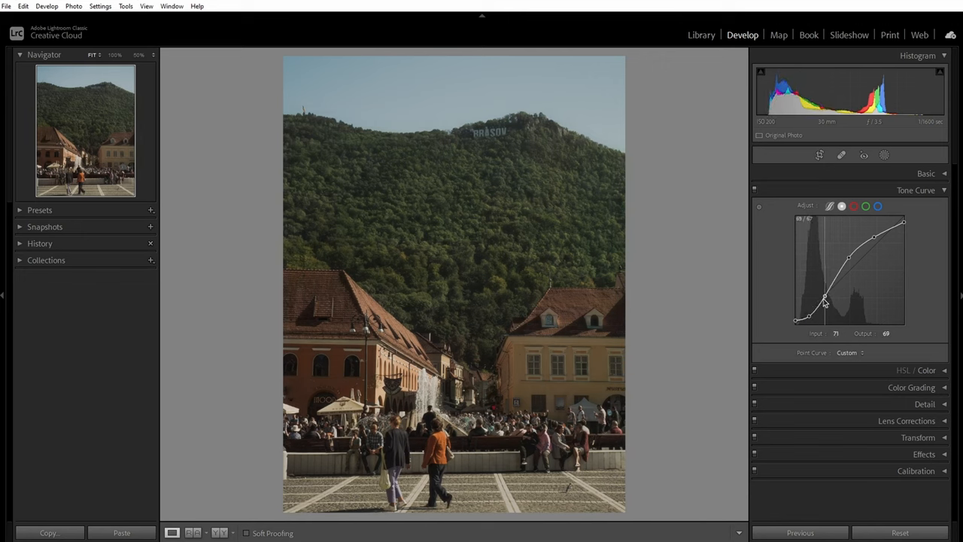
pyautogui.moveTo(824, 301); pyautogui.dragTo(832, 279)
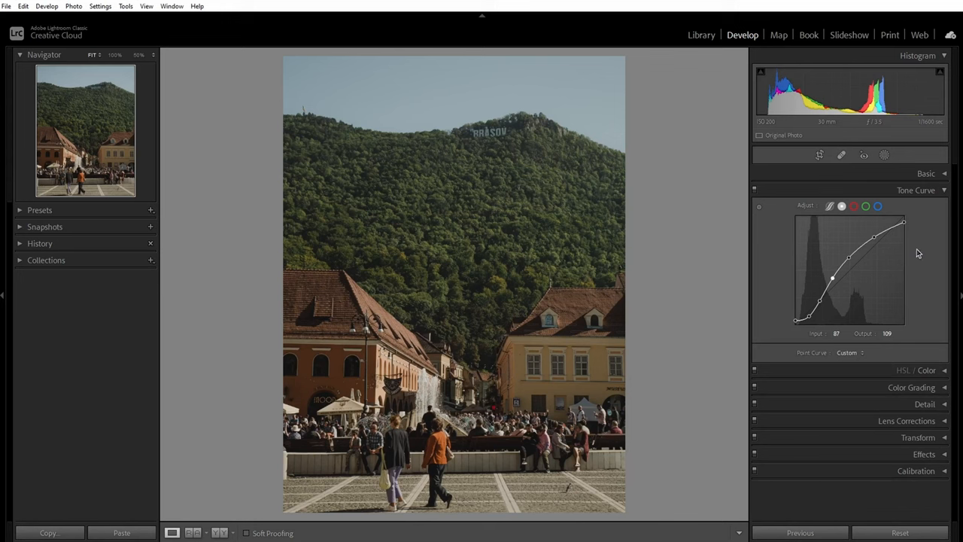
# Step: Select the blue channel and add midtone points on the blue curve
pyautogui.click(877, 205)
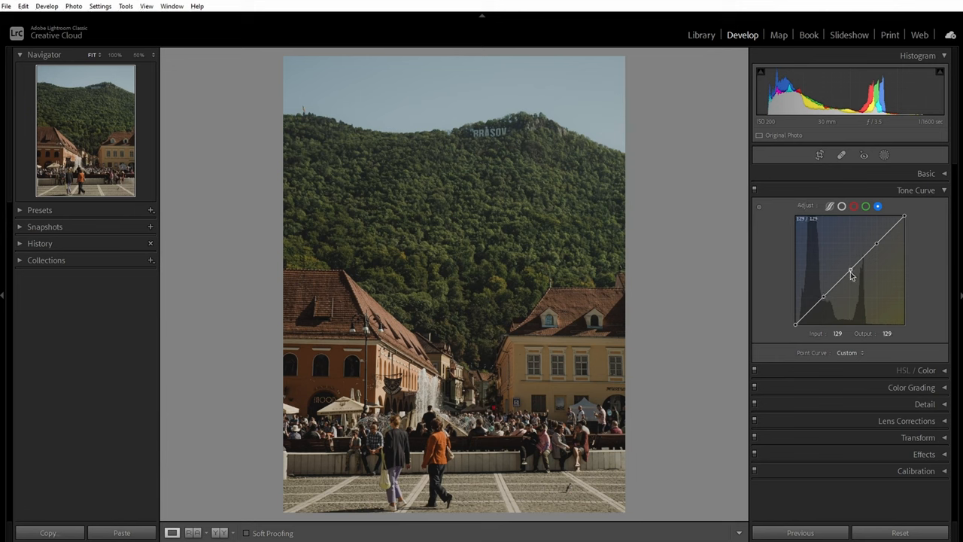
pyautogui.moveTo(850, 272); pyautogui.dragTo(851, 270)
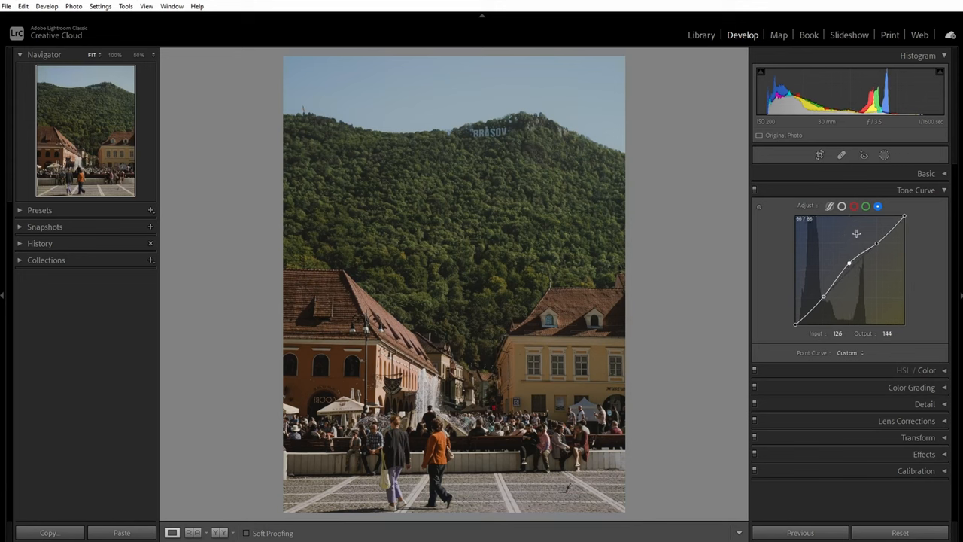
pyautogui.moveTo(849, 264); pyautogui.dragTo(849, 275)
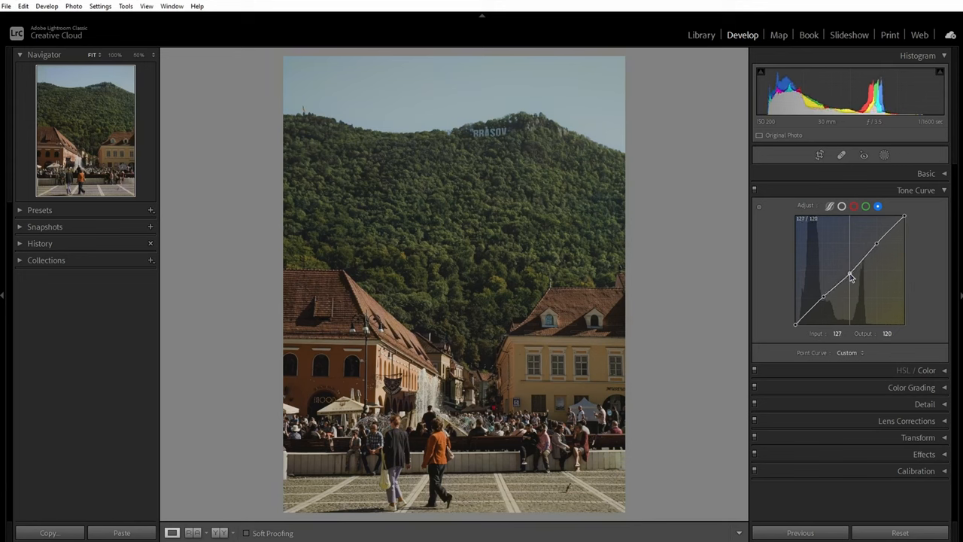
pyautogui.moveTo(849, 274); pyautogui.dragTo(849, 276)
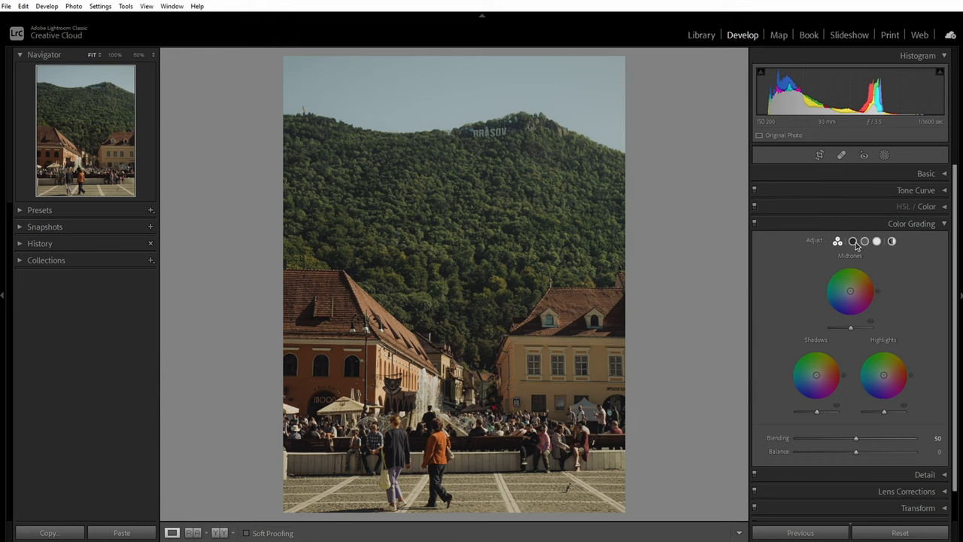
# Step: Set colour grading luminance: shadows +48, midtones +50, highlights −35
pyautogui.click(853, 241)
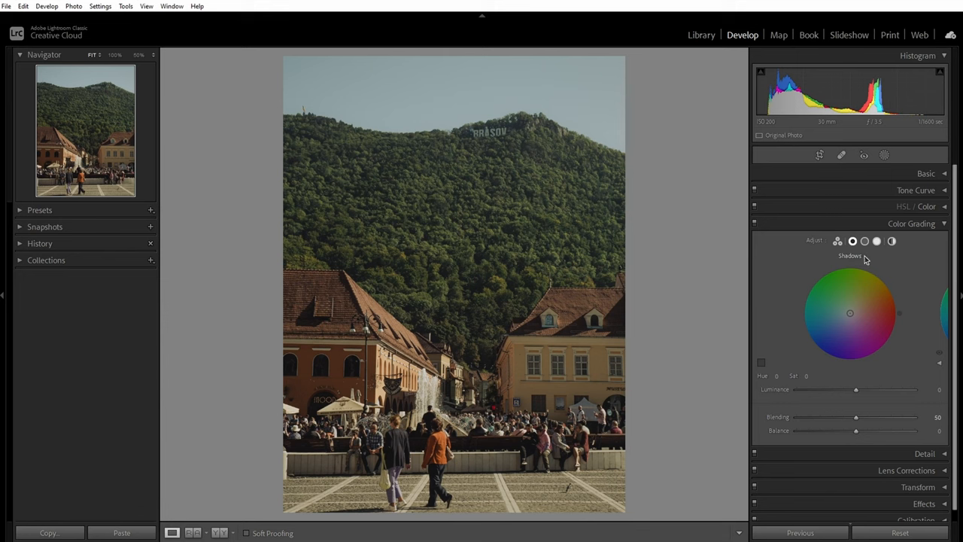
pyautogui.moveTo(856, 390); pyautogui.dragTo(884, 389)
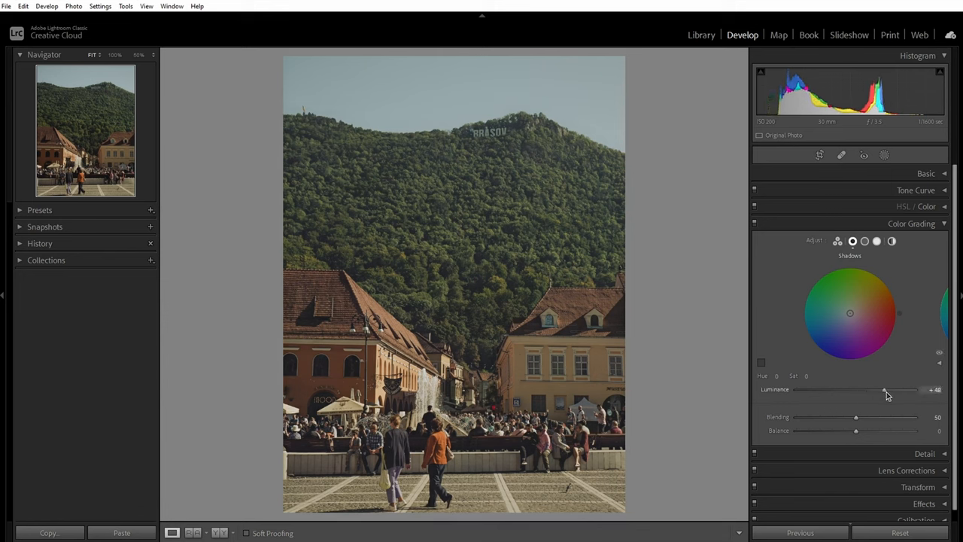
pyautogui.click(864, 241)
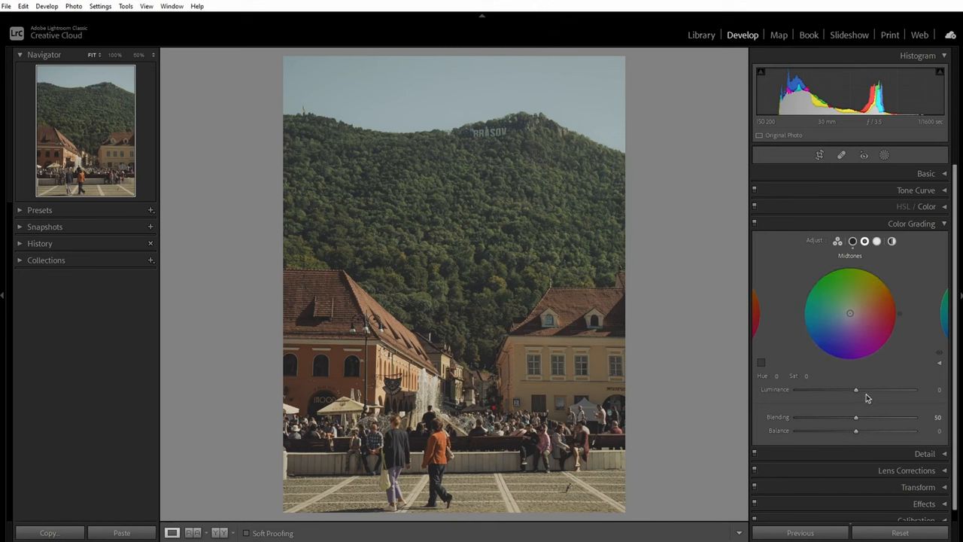
pyautogui.moveTo(855, 389); pyautogui.dragTo(886, 388)
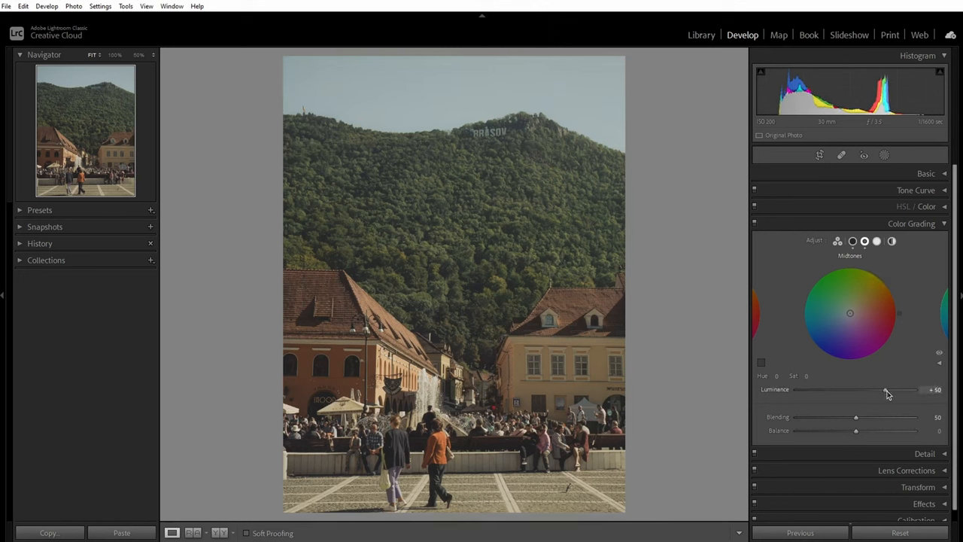
pyautogui.click(876, 241)
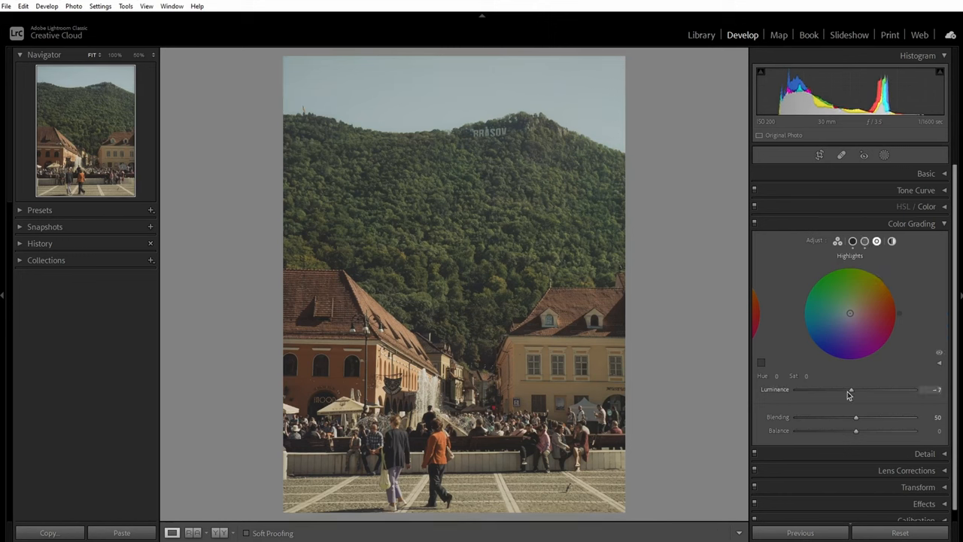
pyautogui.moveTo(851, 390); pyautogui.dragTo(834, 390)
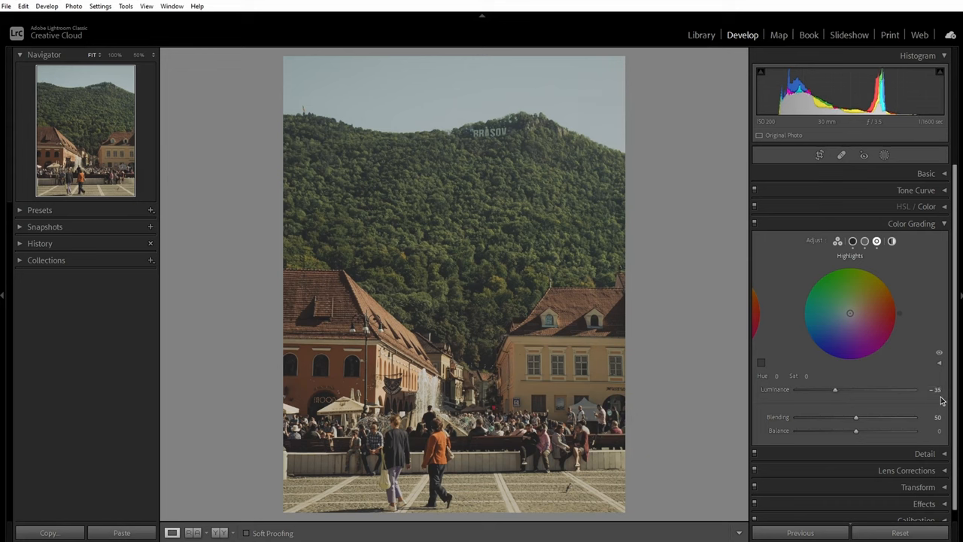
pyautogui.moveTo(799, 446)
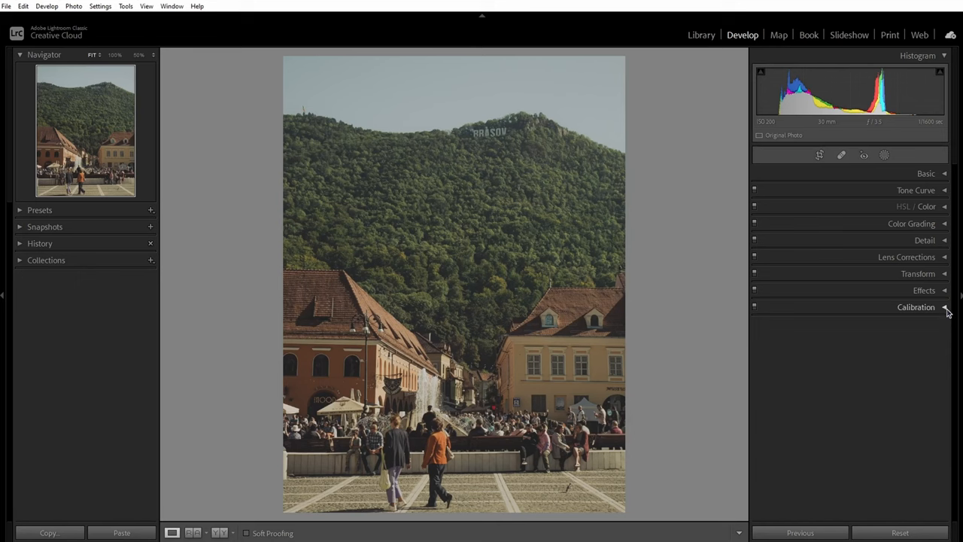
# Step: In Calibration, set Blue Primary hue +19 and saturation +16, and nudge Green Primary
pyautogui.click(916, 307)
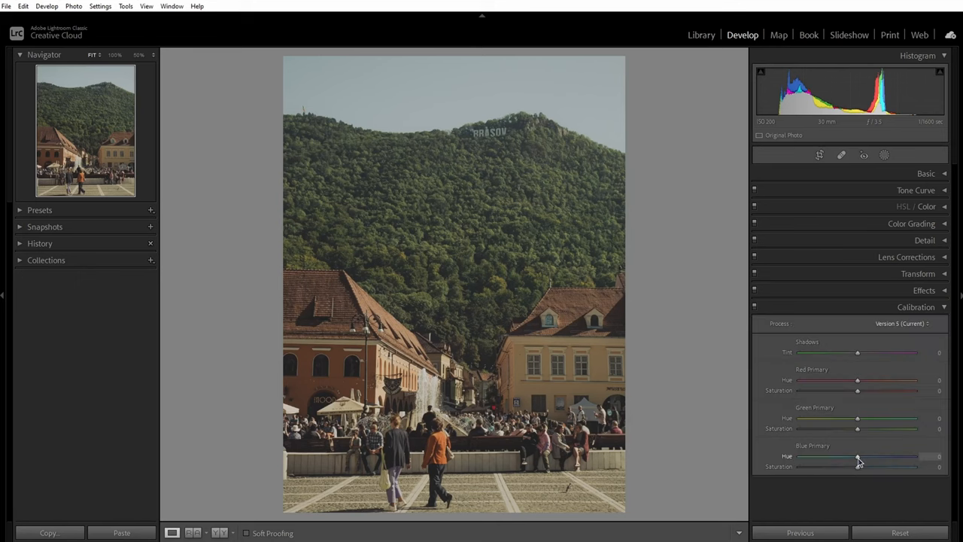
pyautogui.moveTo(857, 456); pyautogui.dragTo(873, 457)
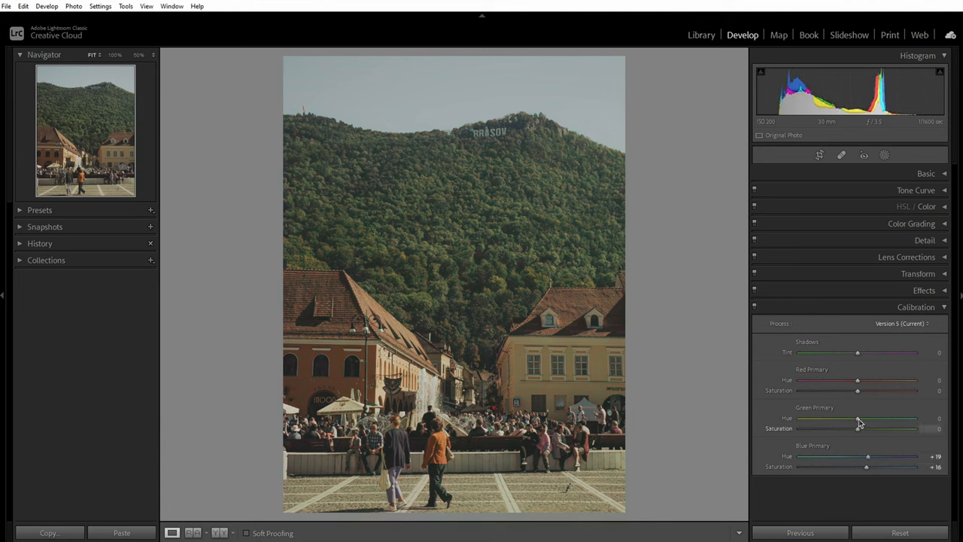
pyautogui.moveTo(857, 419); pyautogui.dragTo(850, 419)
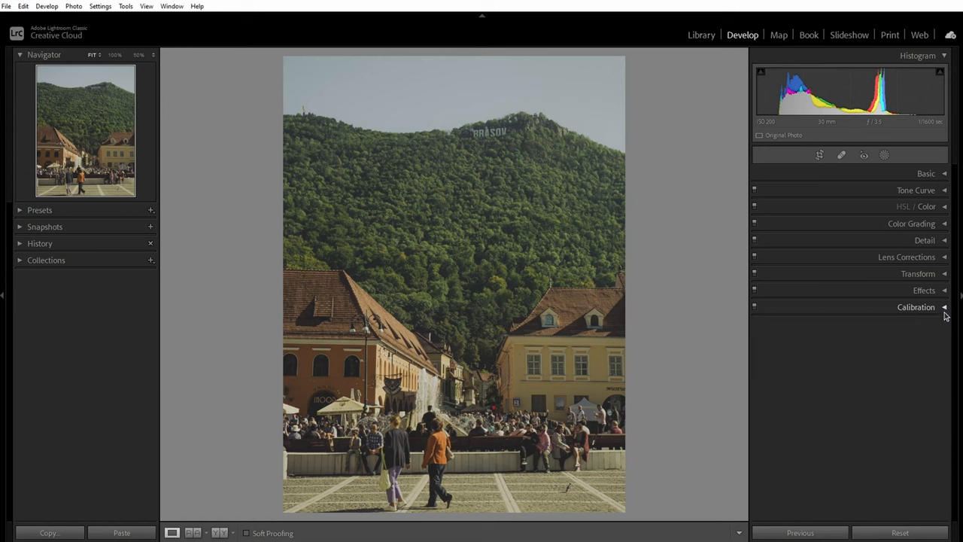
# Step: Boost orange saturation and luminance; set greens to hue +34, saturation −65, luminance −64
pyautogui.click(926, 206)
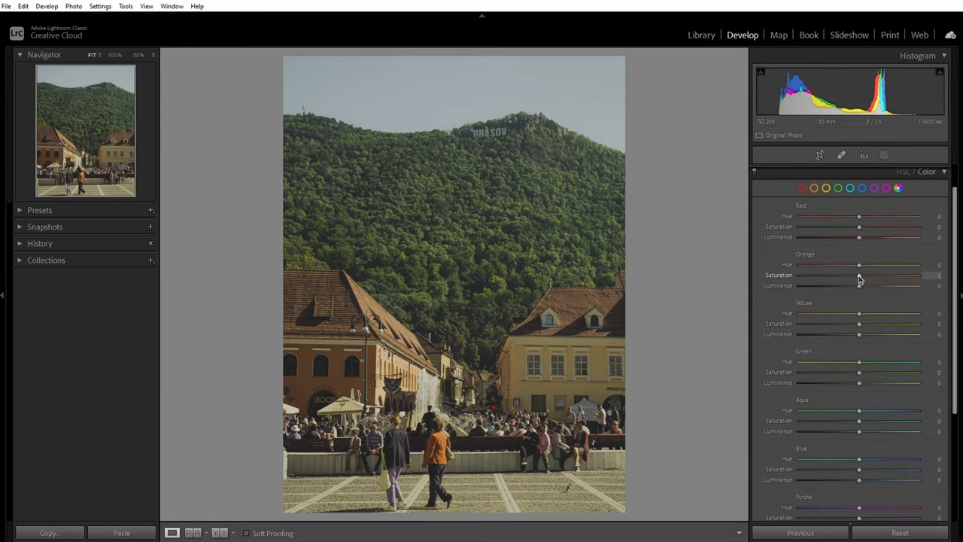
pyautogui.moveTo(858, 274); pyautogui.dragTo(873, 275)
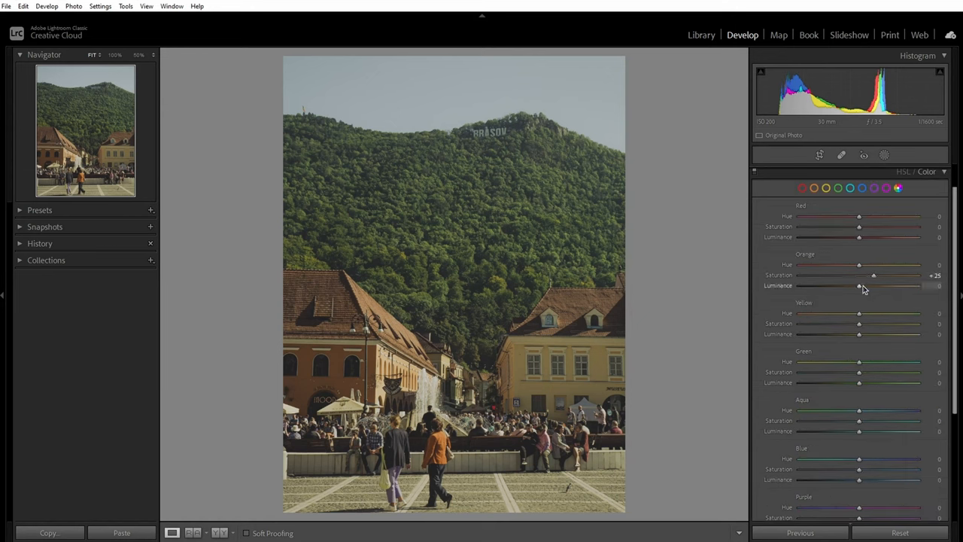
pyautogui.moveTo(858, 285); pyautogui.dragTo(877, 285)
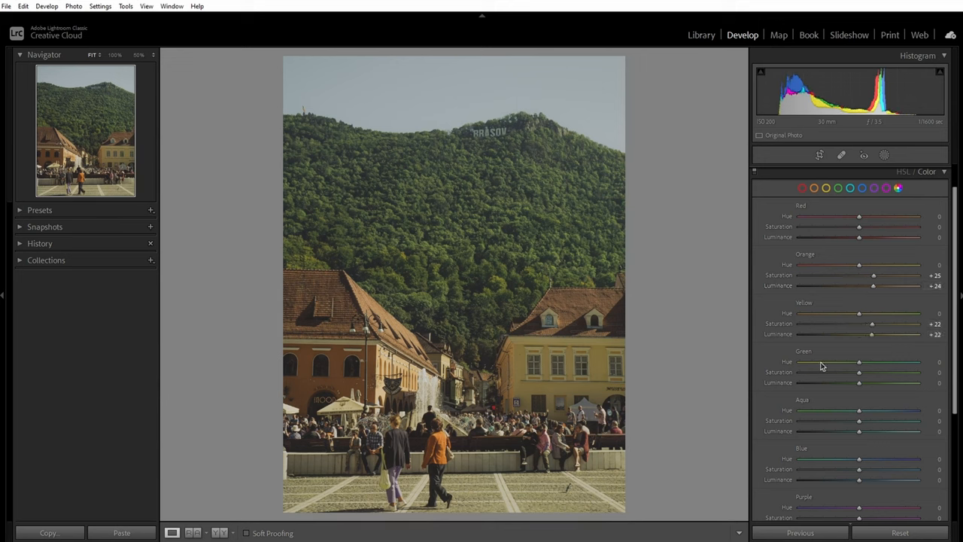
pyautogui.moveTo(873, 371)
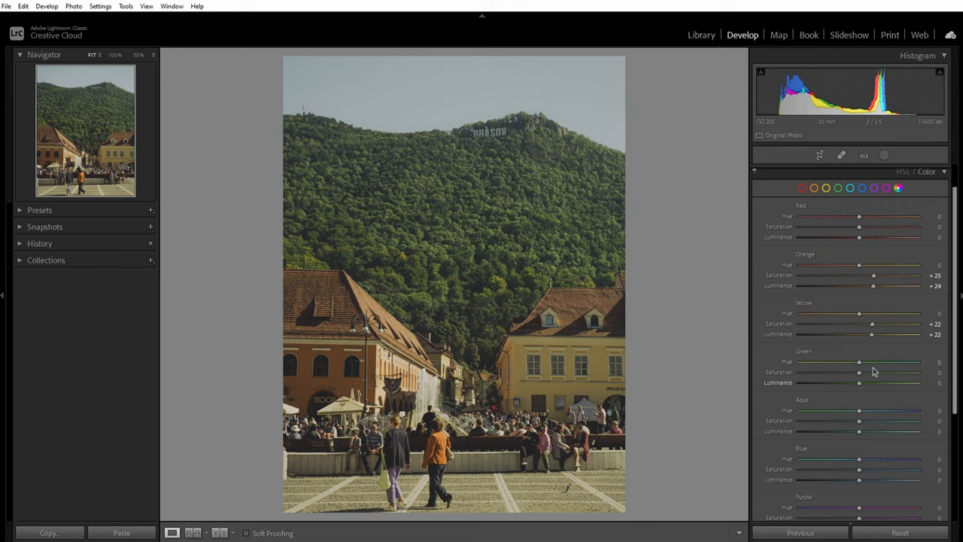
pyautogui.moveTo(858, 362); pyautogui.dragTo(861, 362)
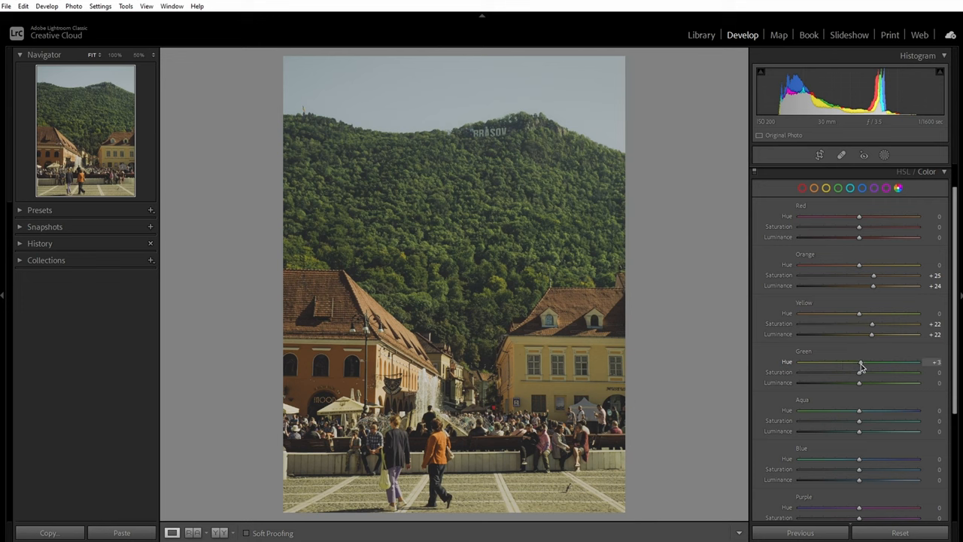
pyautogui.moveTo(862, 362); pyautogui.dragTo(879, 361)
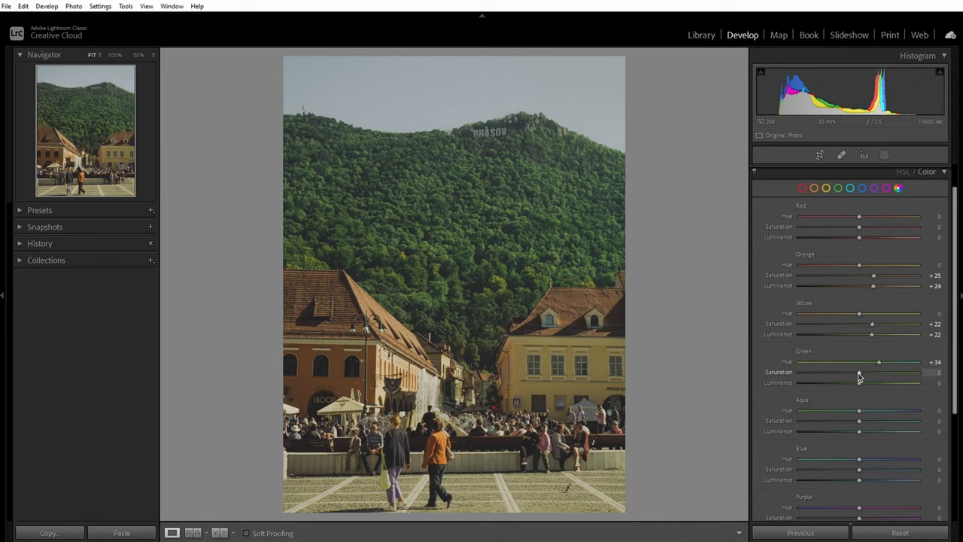
pyautogui.moveTo(859, 372); pyautogui.dragTo(819, 372)
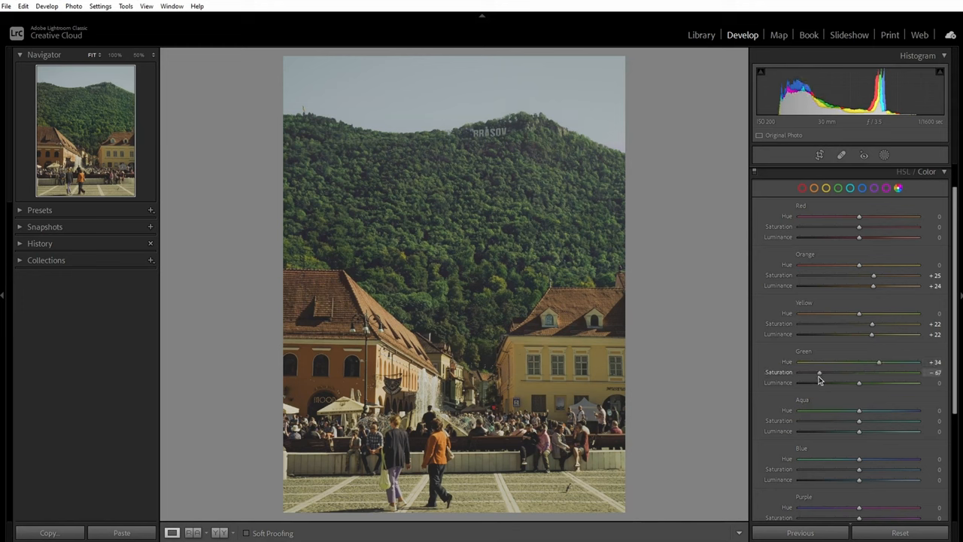
pyautogui.moveTo(858, 383); pyautogui.dragTo(824, 382)
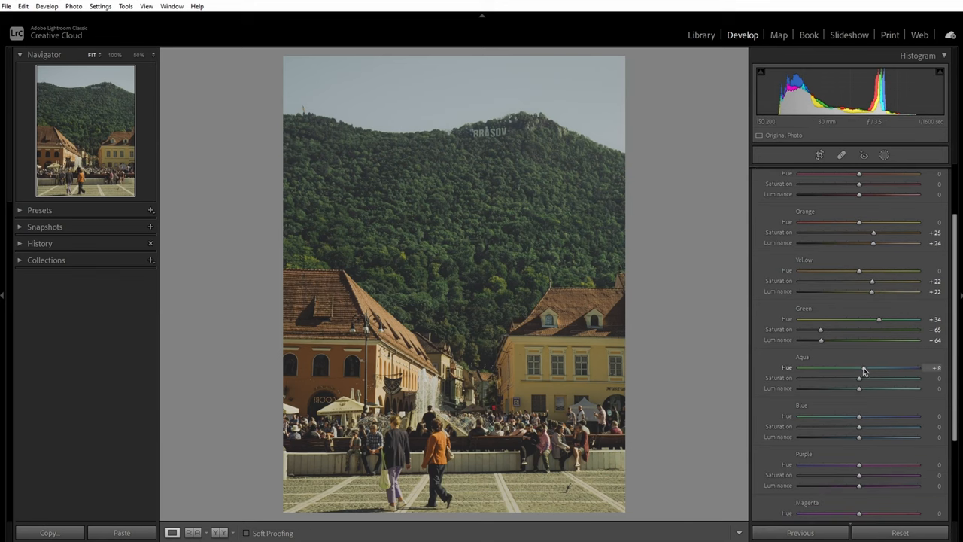
# Step: Retune the aqua and blue hue and saturation sliders in HSL
pyautogui.moveTo(858, 367); pyautogui.dragTo(875, 367)
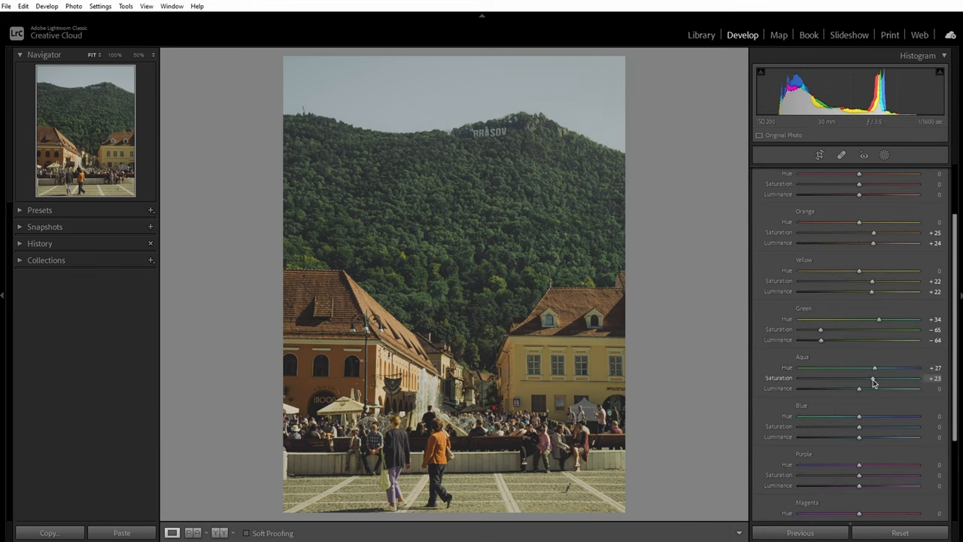
pyautogui.moveTo(858, 388); pyautogui.dragTo(869, 388)
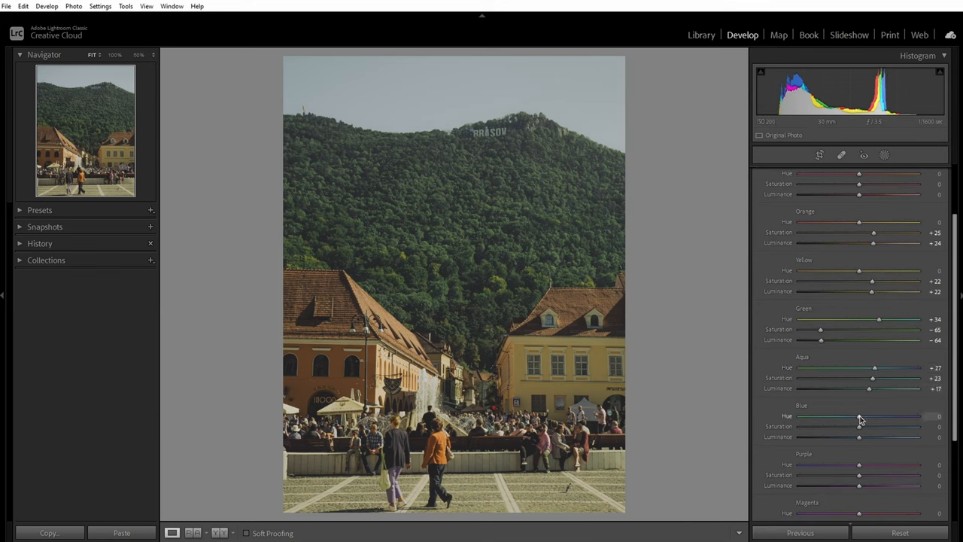
pyautogui.moveTo(860, 415); pyautogui.dragTo(857, 416)
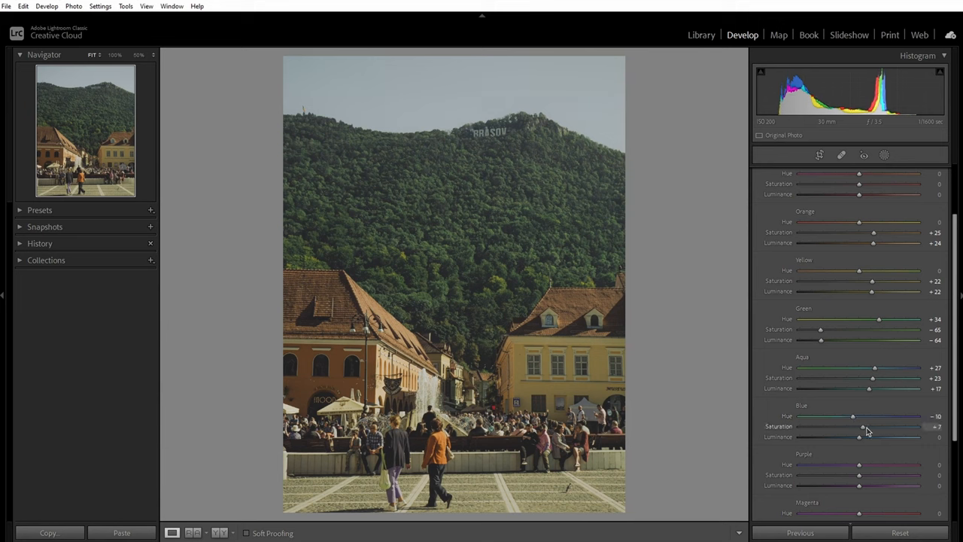
pyautogui.moveTo(859, 437); pyautogui.dragTo(852, 437)
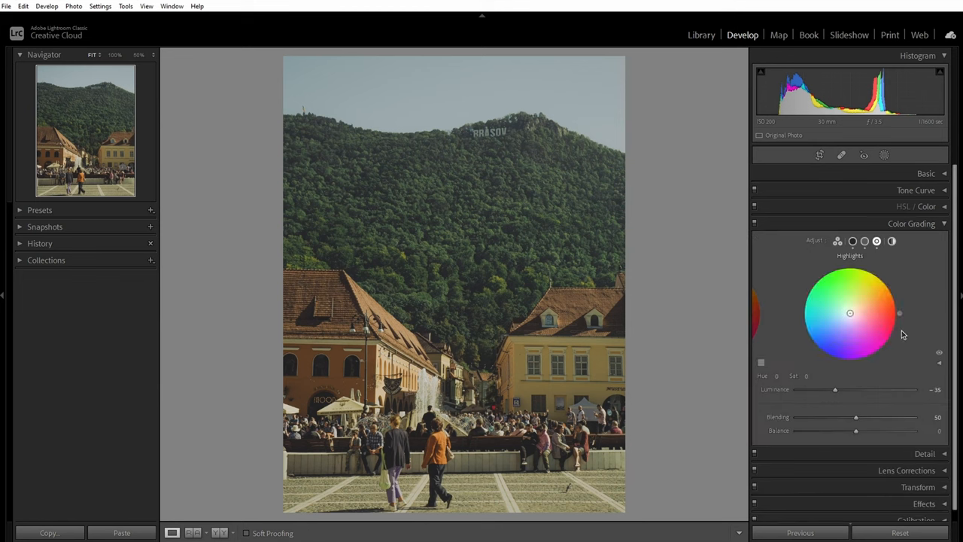
# Step: Give the colour-grading highlights a subtle teal tint and review the midtone and shadow wheels
pyautogui.moveTo(899, 313); pyautogui.dragTo(805, 292)
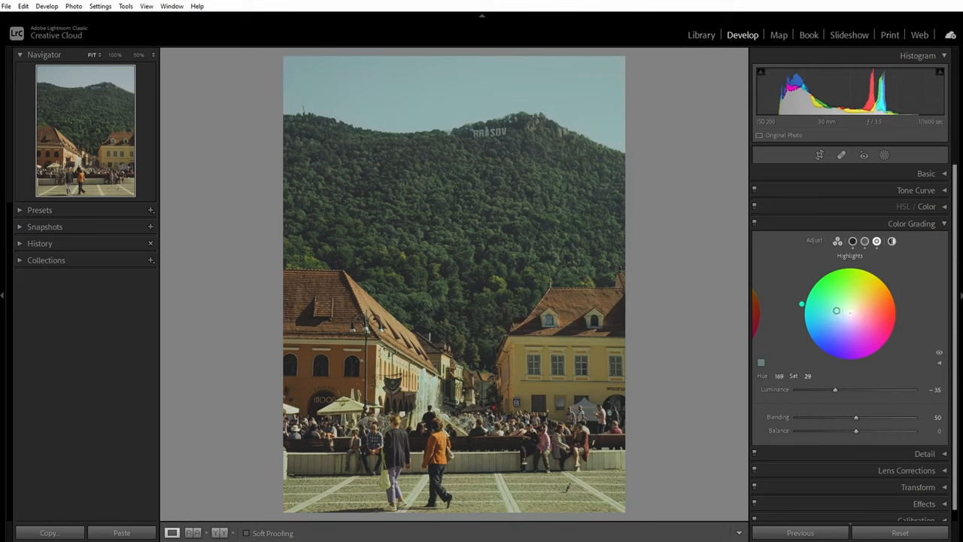
pyautogui.moveTo(836, 310); pyautogui.dragTo(824, 308)
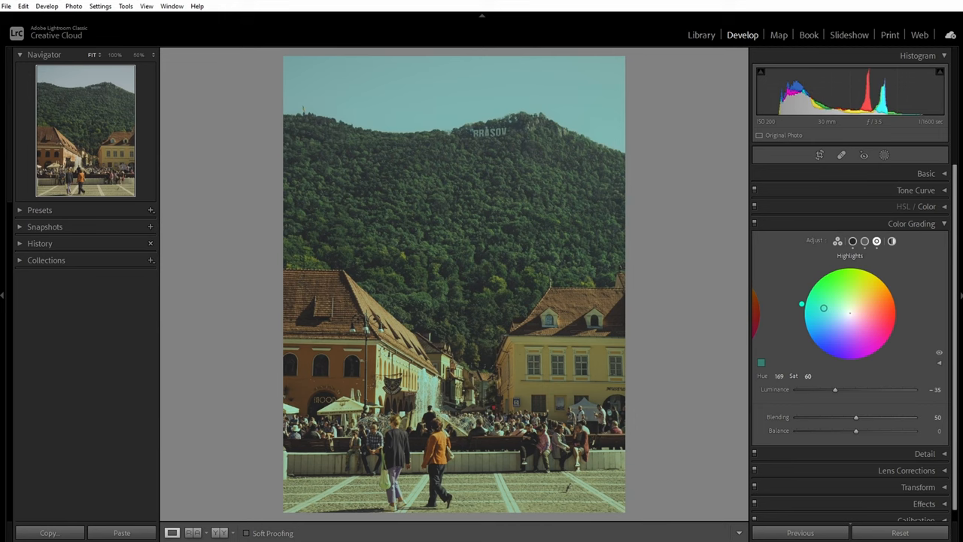
pyautogui.moveTo(824, 307); pyautogui.dragTo(832, 309)
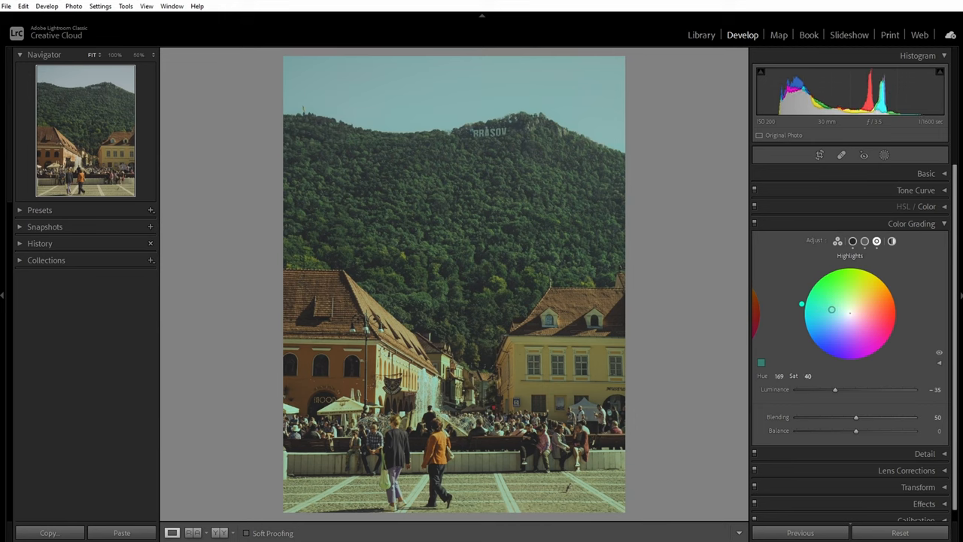
pyautogui.moveTo(832, 309); pyautogui.dragTo(842, 312)
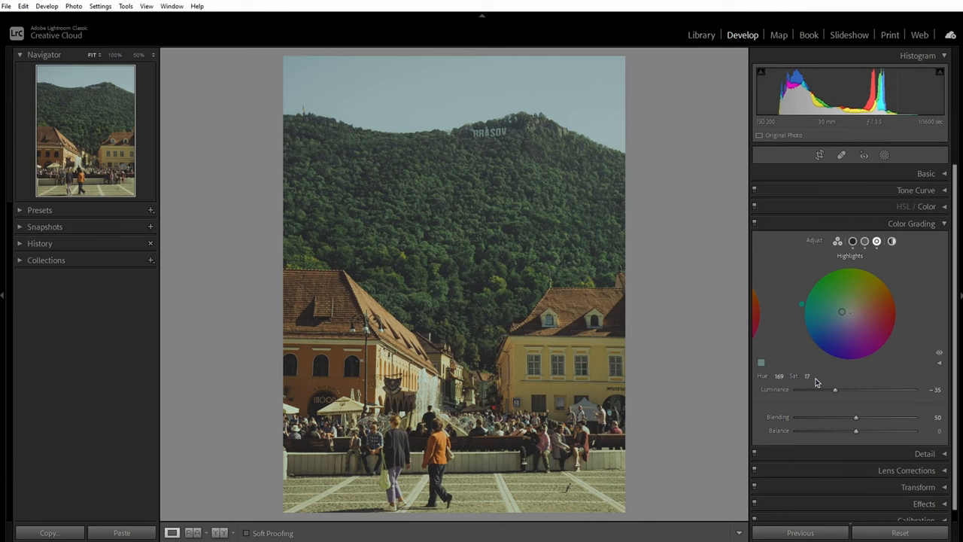
pyautogui.click(865, 241)
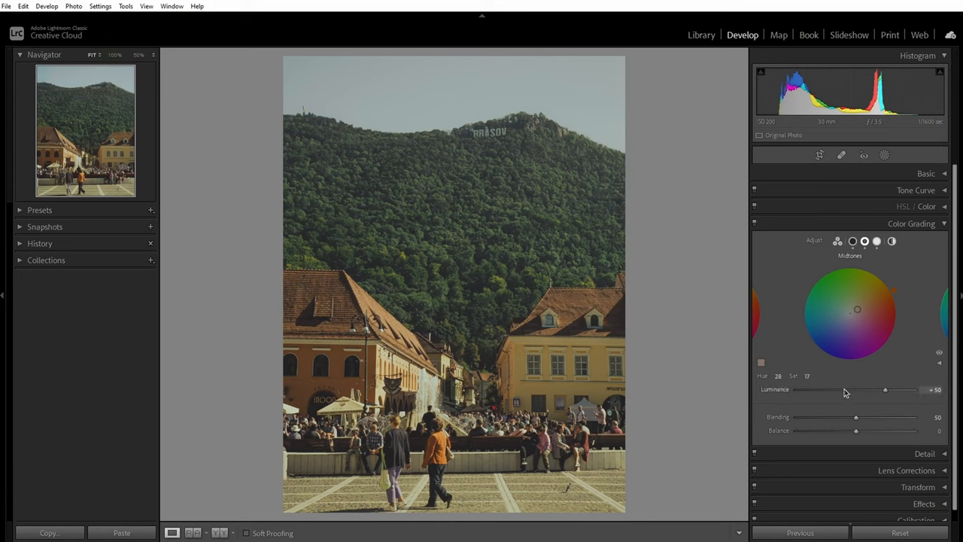
pyautogui.click(853, 241)
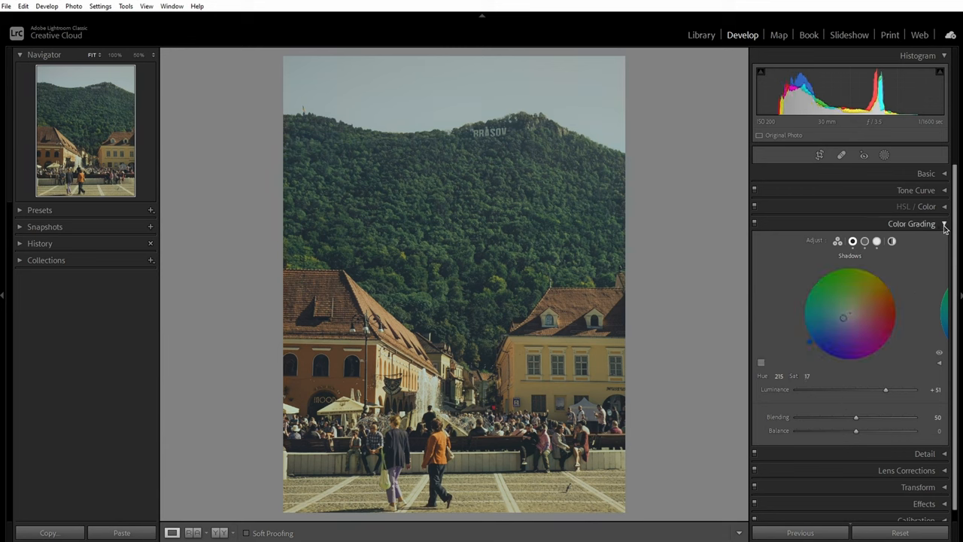
# Step: Raise contrast to +49 in the Basic panel, then collapse it
pyautogui.click(926, 173)
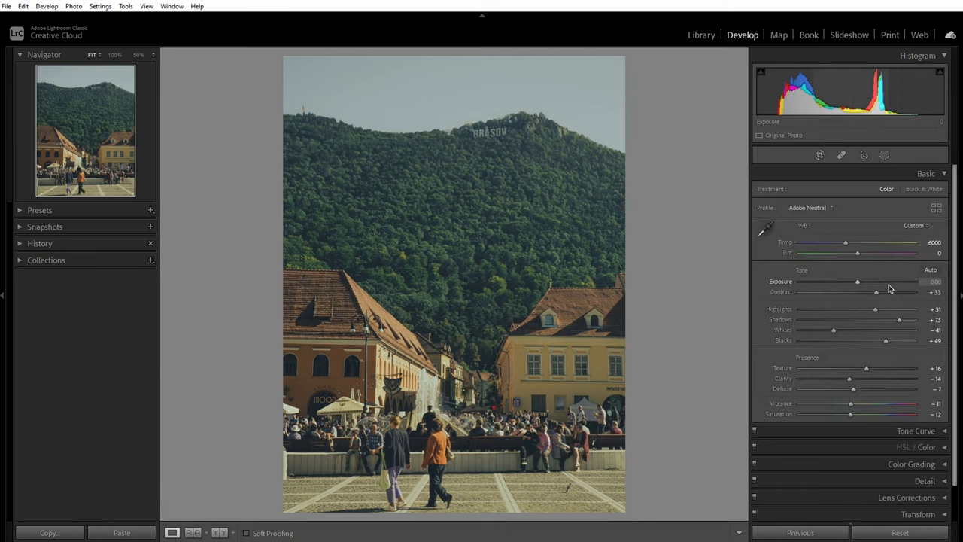
pyautogui.moveTo(876, 292); pyautogui.dragTo(885, 292)
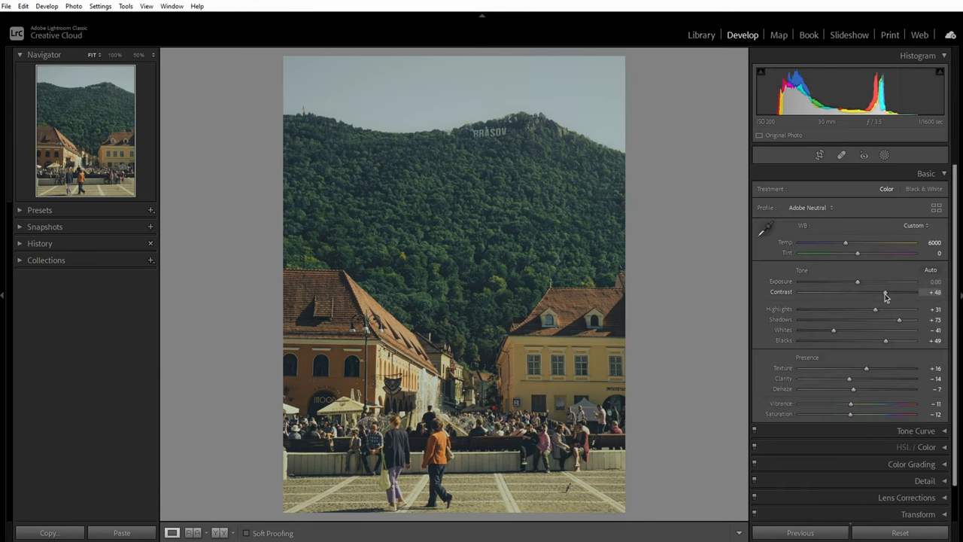
pyautogui.moveTo(886, 291); pyautogui.dragTo(887, 291)
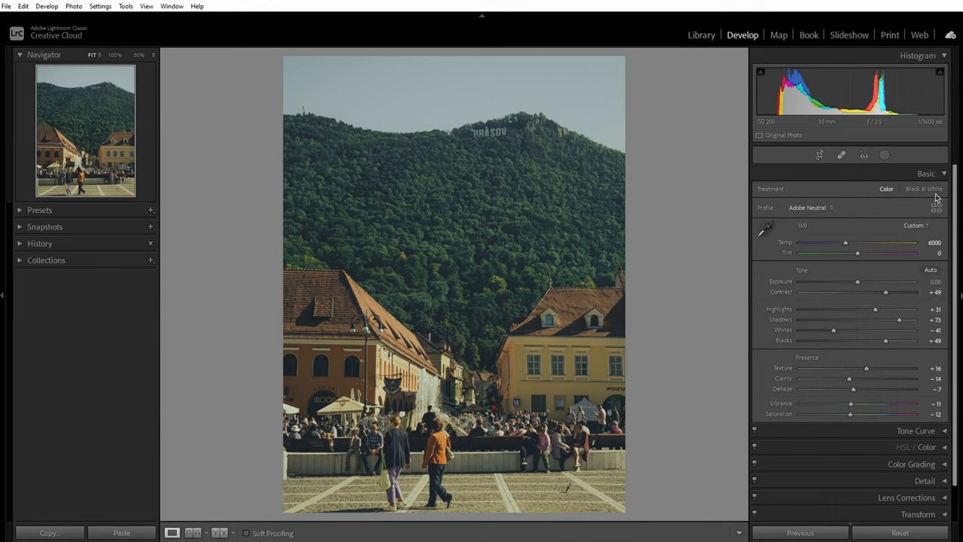
pyautogui.click(925, 173)
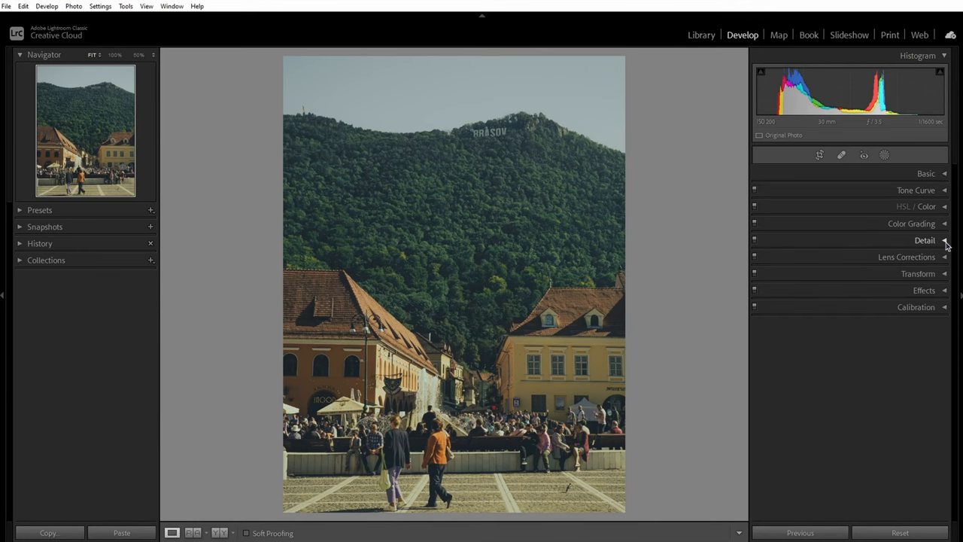
# Step: In the Detail panel, set sharpening Masking to 90 and Amount to 58
pyautogui.click(925, 240)
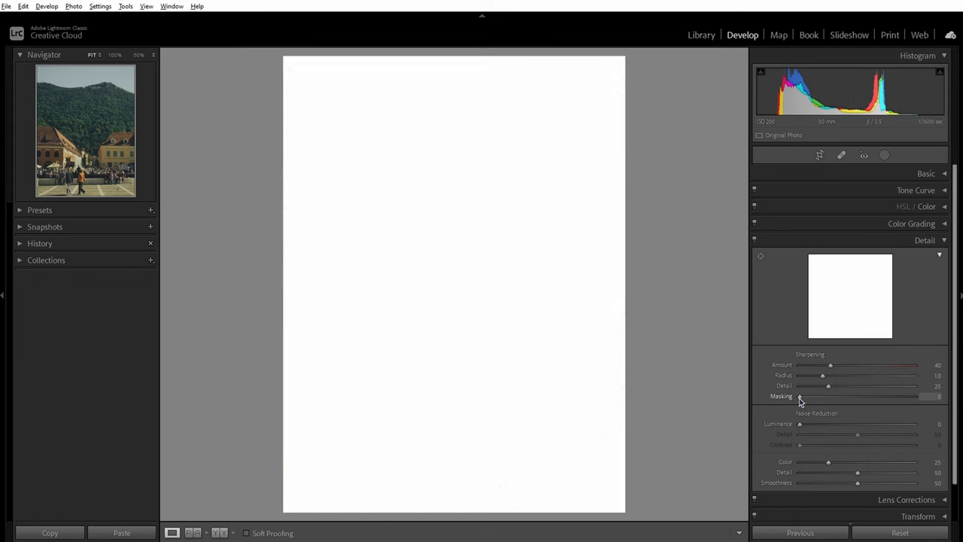
pyautogui.moveTo(800, 396); pyautogui.dragTo(871, 396)
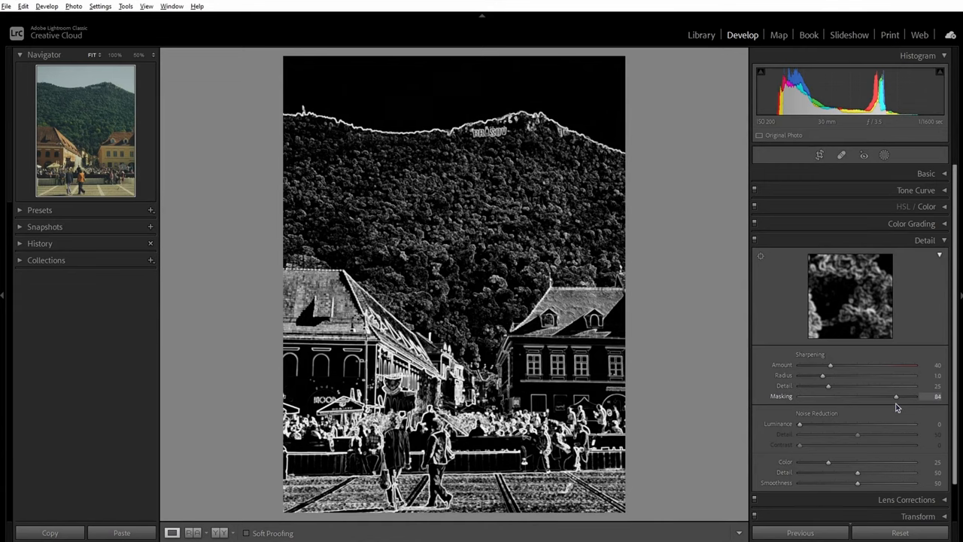
pyautogui.moveTo(896, 397); pyautogui.dragTo(904, 397)
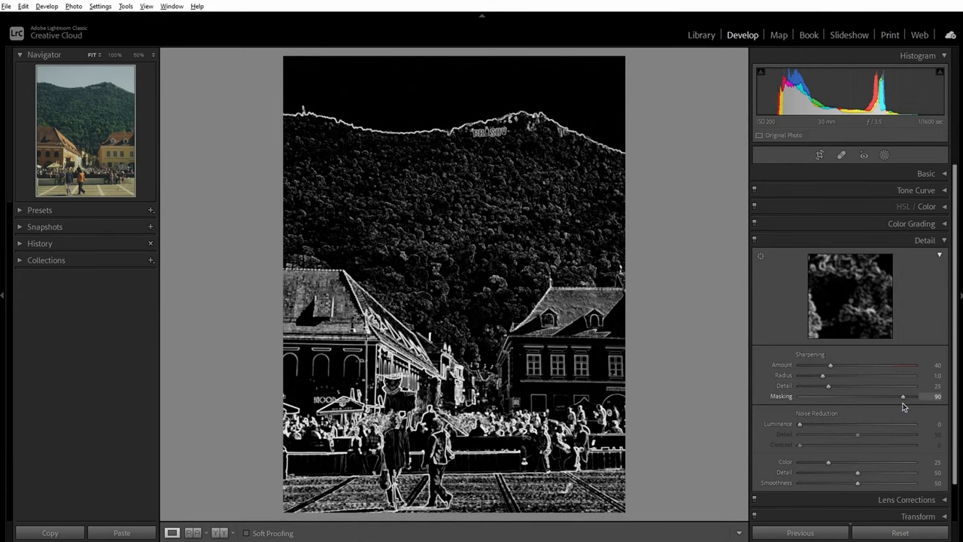
pyautogui.moveTo(831, 365); pyautogui.dragTo(841, 364)
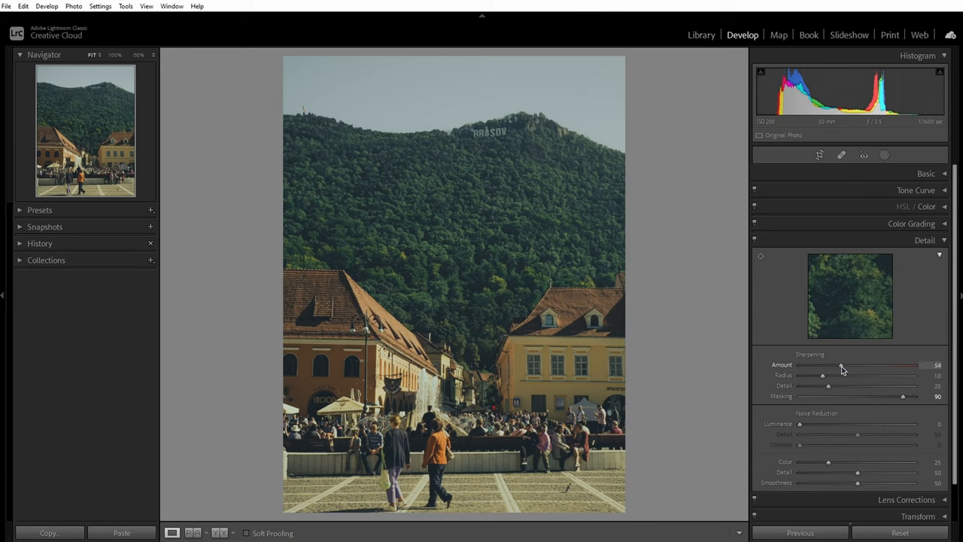
pyautogui.moveTo(841, 365); pyautogui.dragTo(845, 365)
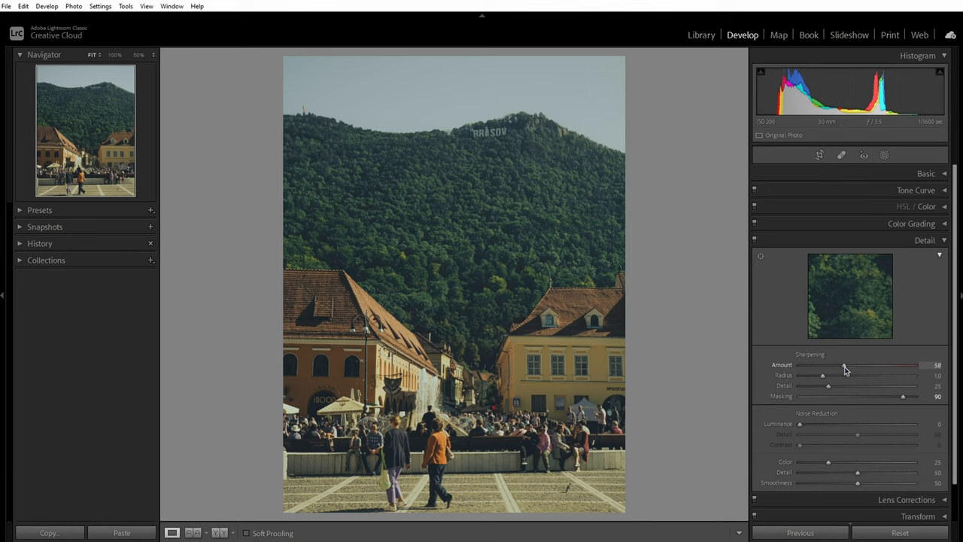
pyautogui.moveTo(821, 466)
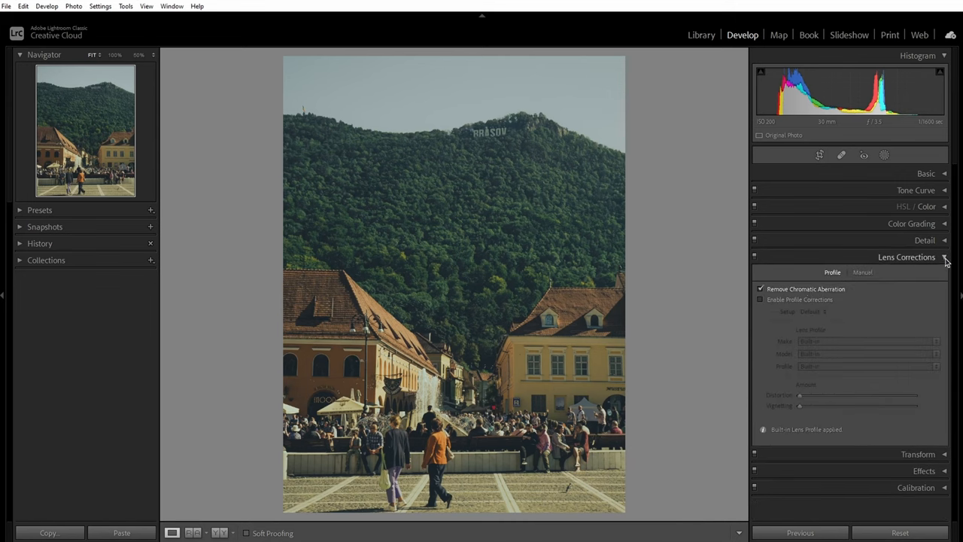
# Step: In Effects, set post-crop vignette Amount −14, Roundness +27, Feather 91
pyautogui.click(924, 290)
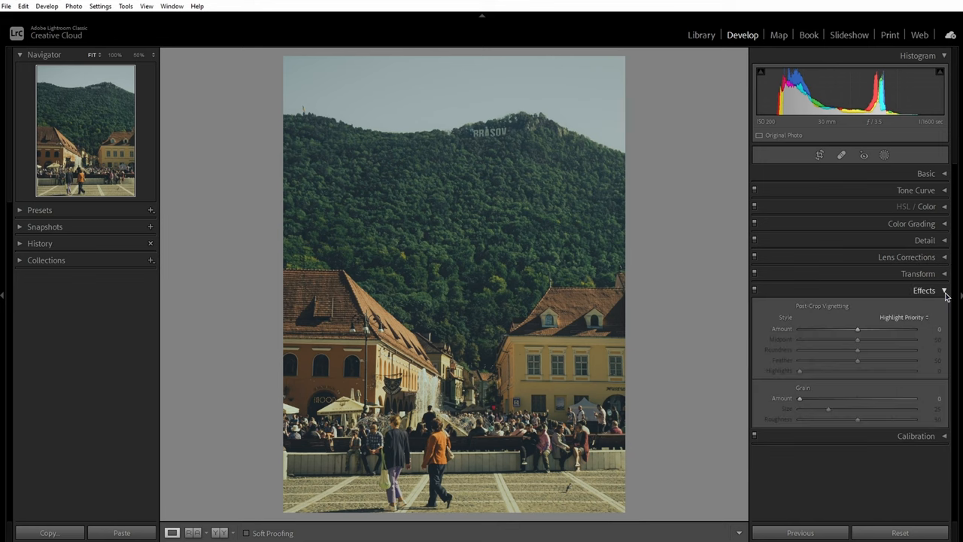
pyautogui.moveTo(858, 329); pyautogui.dragTo(853, 328)
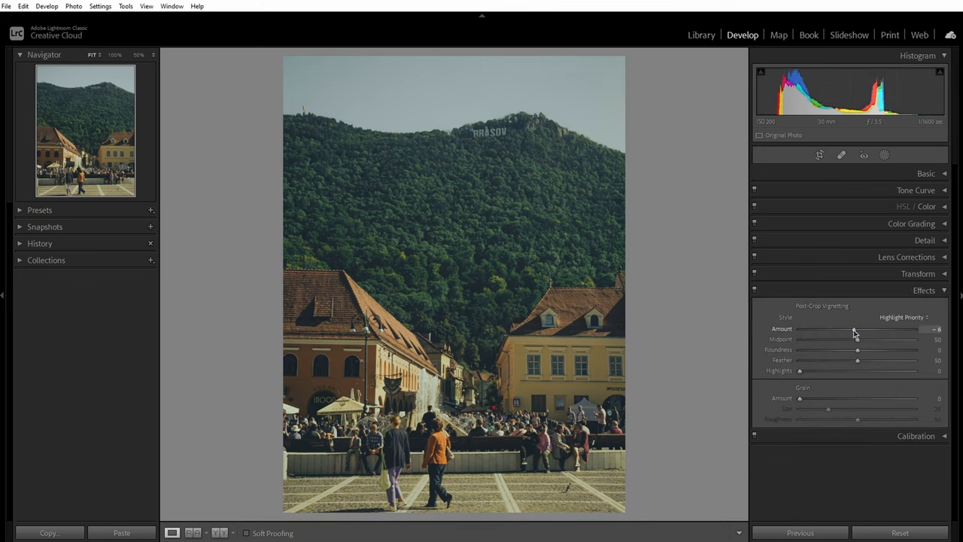
pyautogui.moveTo(854, 329); pyautogui.dragTo(849, 329)
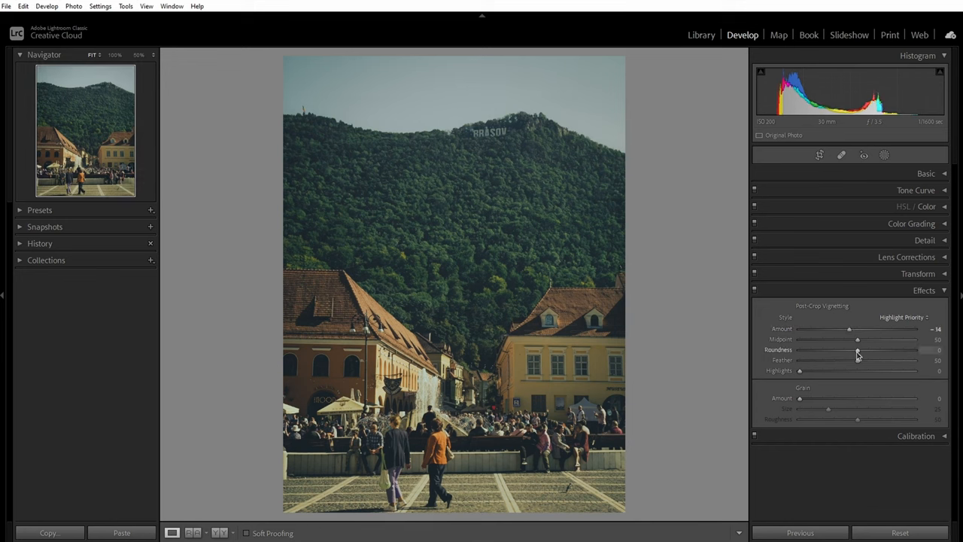
pyautogui.moveTo(856, 350); pyautogui.dragTo(872, 349)
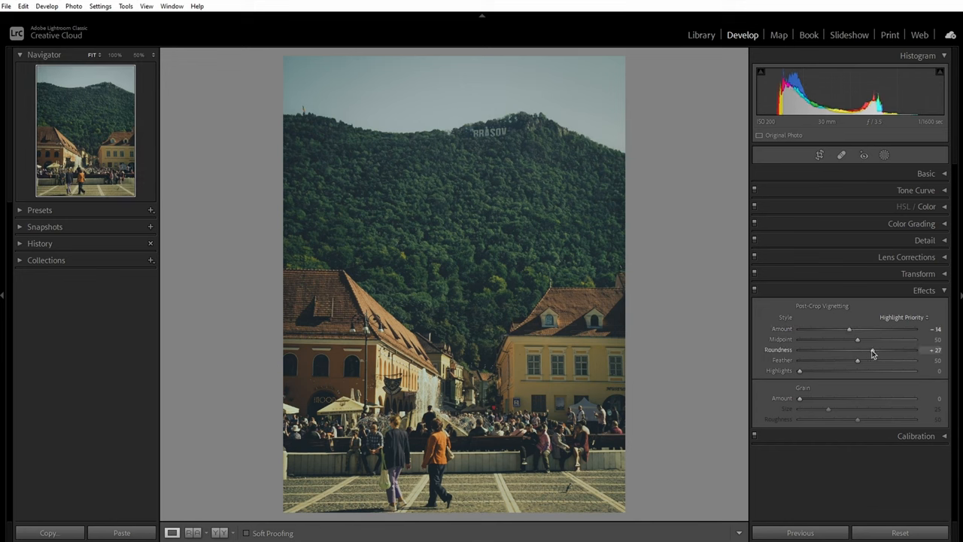
pyautogui.moveTo(857, 359); pyautogui.dragTo(893, 360)
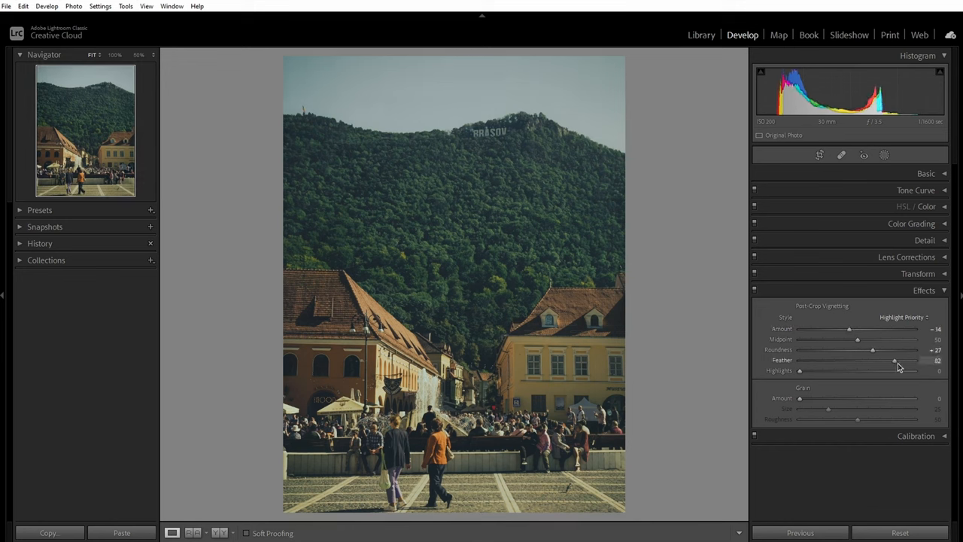
pyautogui.moveTo(894, 360); pyautogui.dragTo(906, 359)
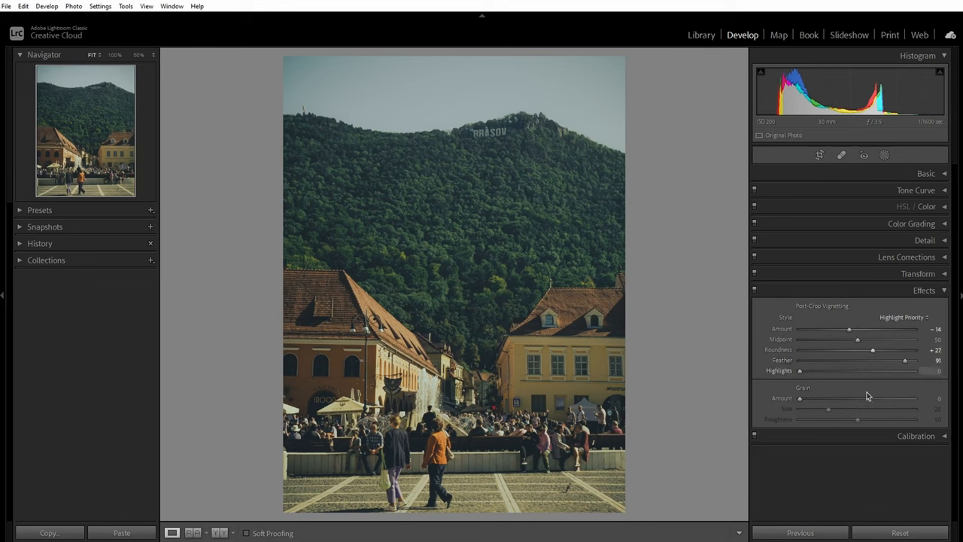
pyautogui.moveTo(804, 405)
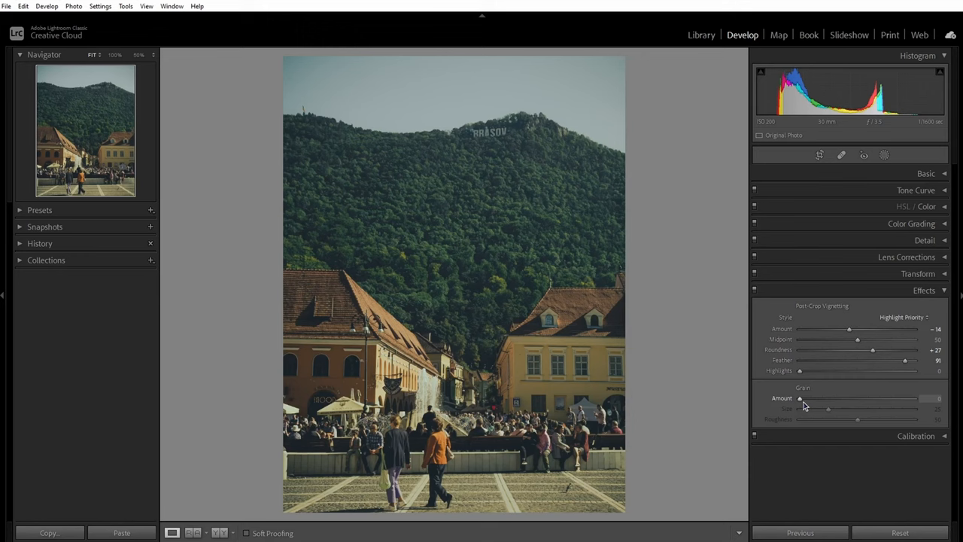
# Step: Set Effects grain to Amount 56, Size 35, Roughness 35, then compare Before & After side by side
pyautogui.moveTo(799, 398); pyautogui.dragTo(888, 398)
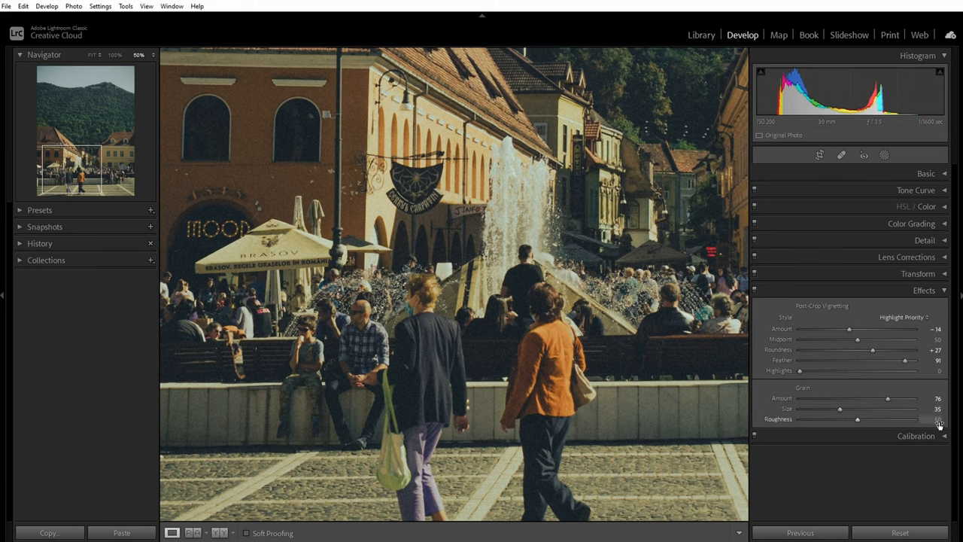
pyautogui.moveTo(862, 419); pyautogui.dragTo(839, 419)
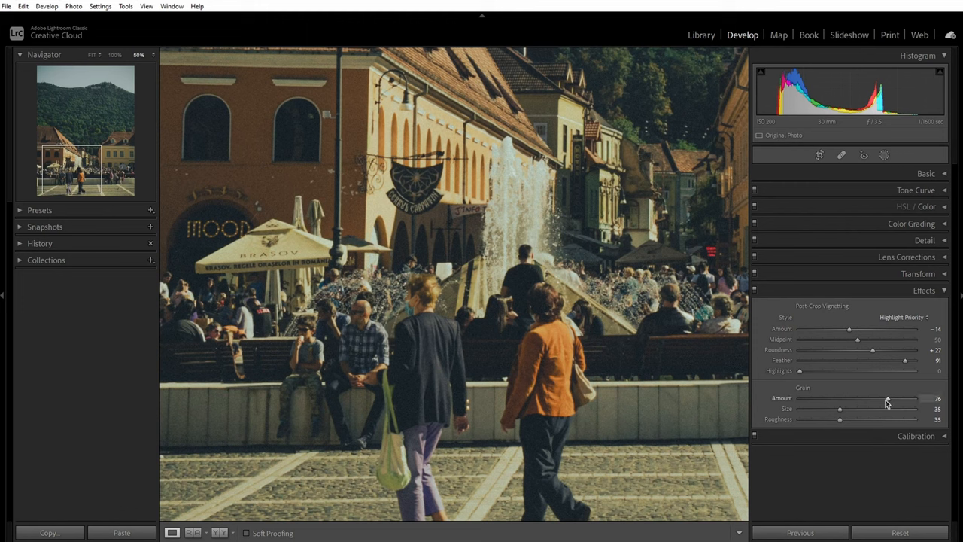
pyautogui.moveTo(891, 399); pyautogui.dragTo(886, 399)
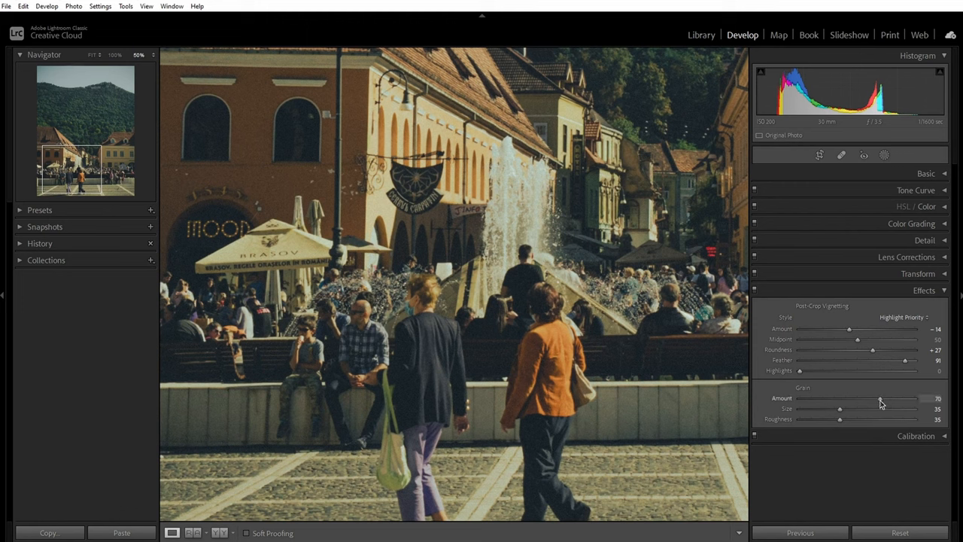
pyautogui.moveTo(876, 399); pyautogui.dragTo(871, 399)
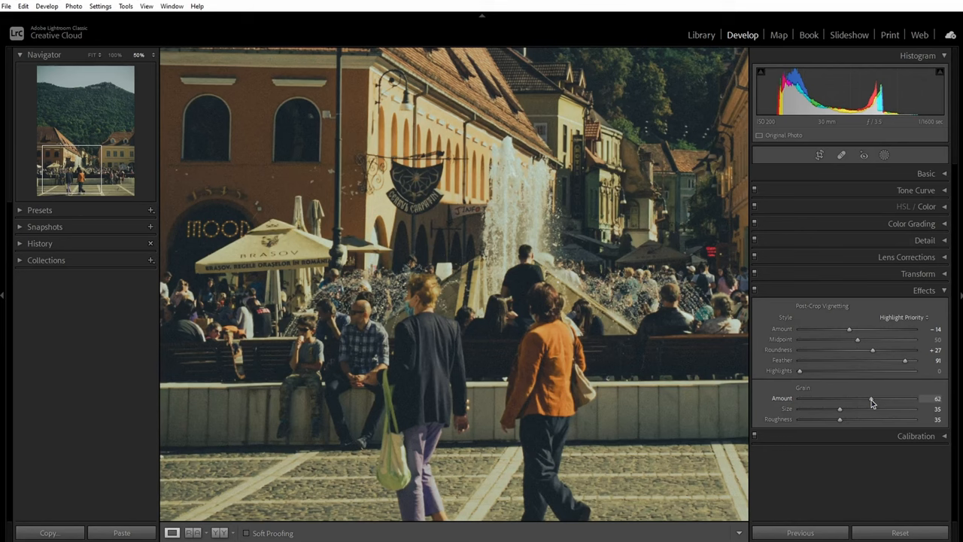
pyautogui.moveTo(871, 398); pyautogui.dragTo(864, 398)
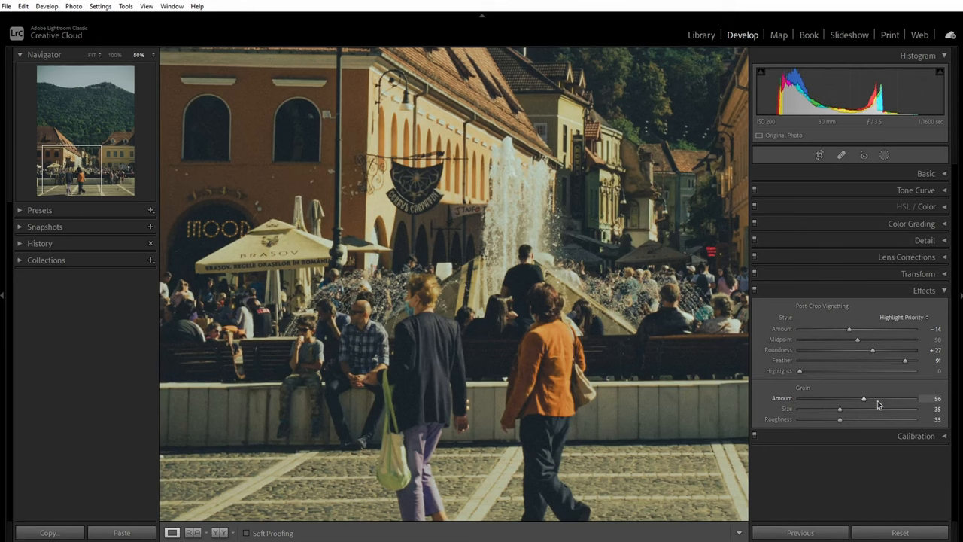
pyautogui.moveTo(550, 368)
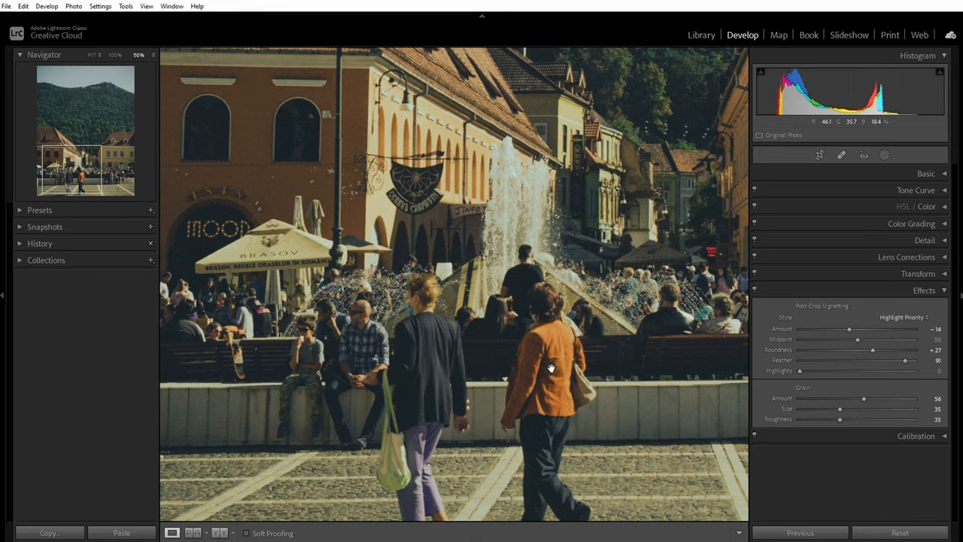
pyautogui.click(194, 532)
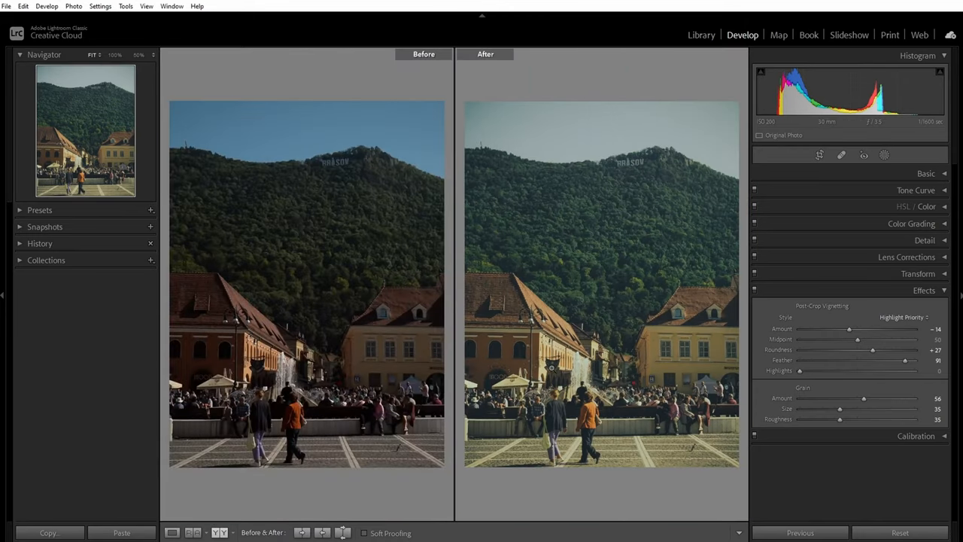